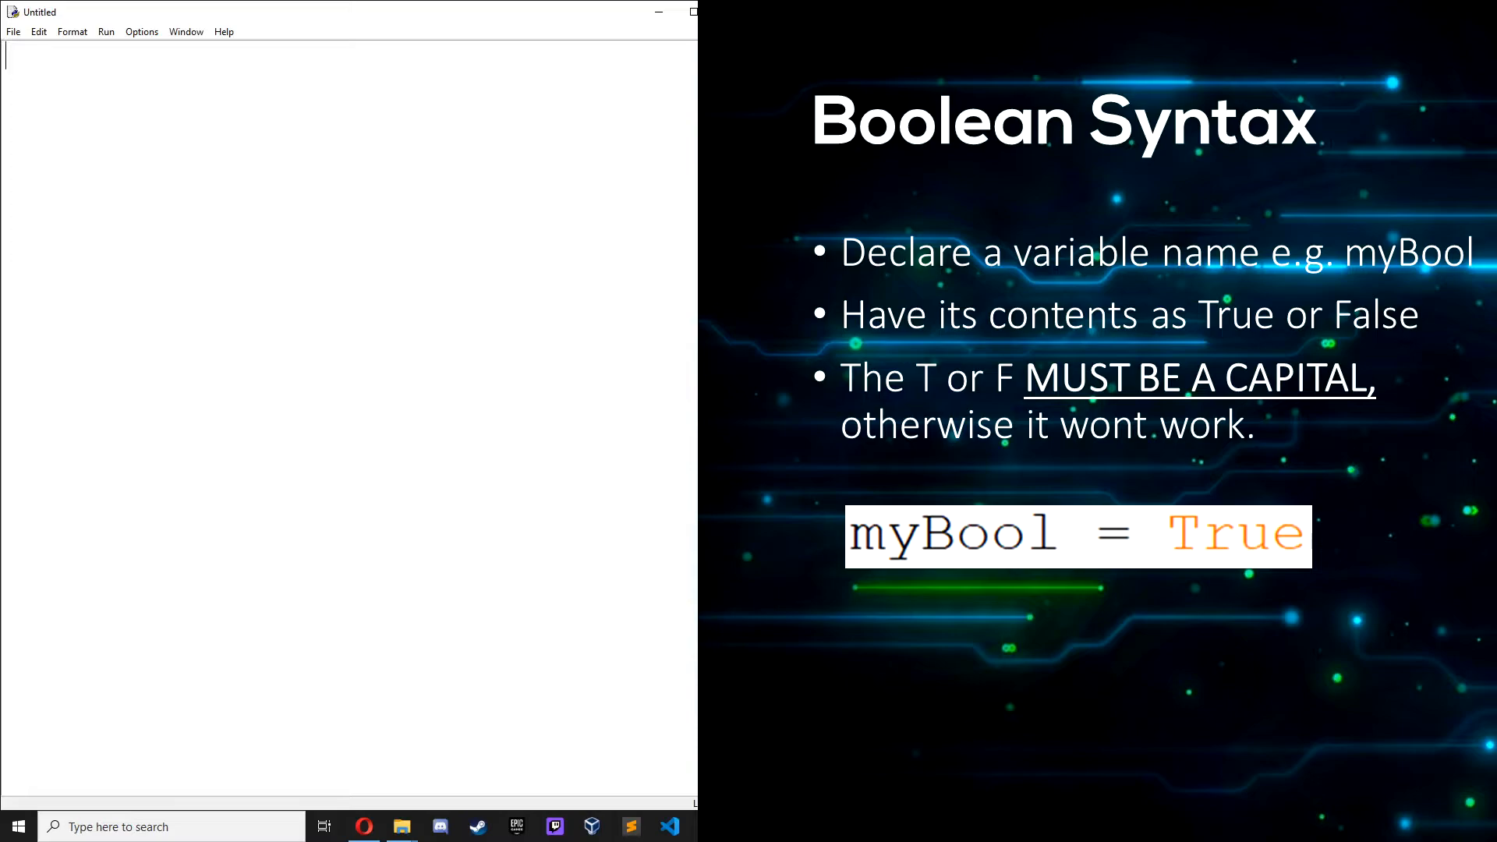
Write the first line myBool = False, correcting the value to capitalised False.
{"action": "type", "text": "myBool"}
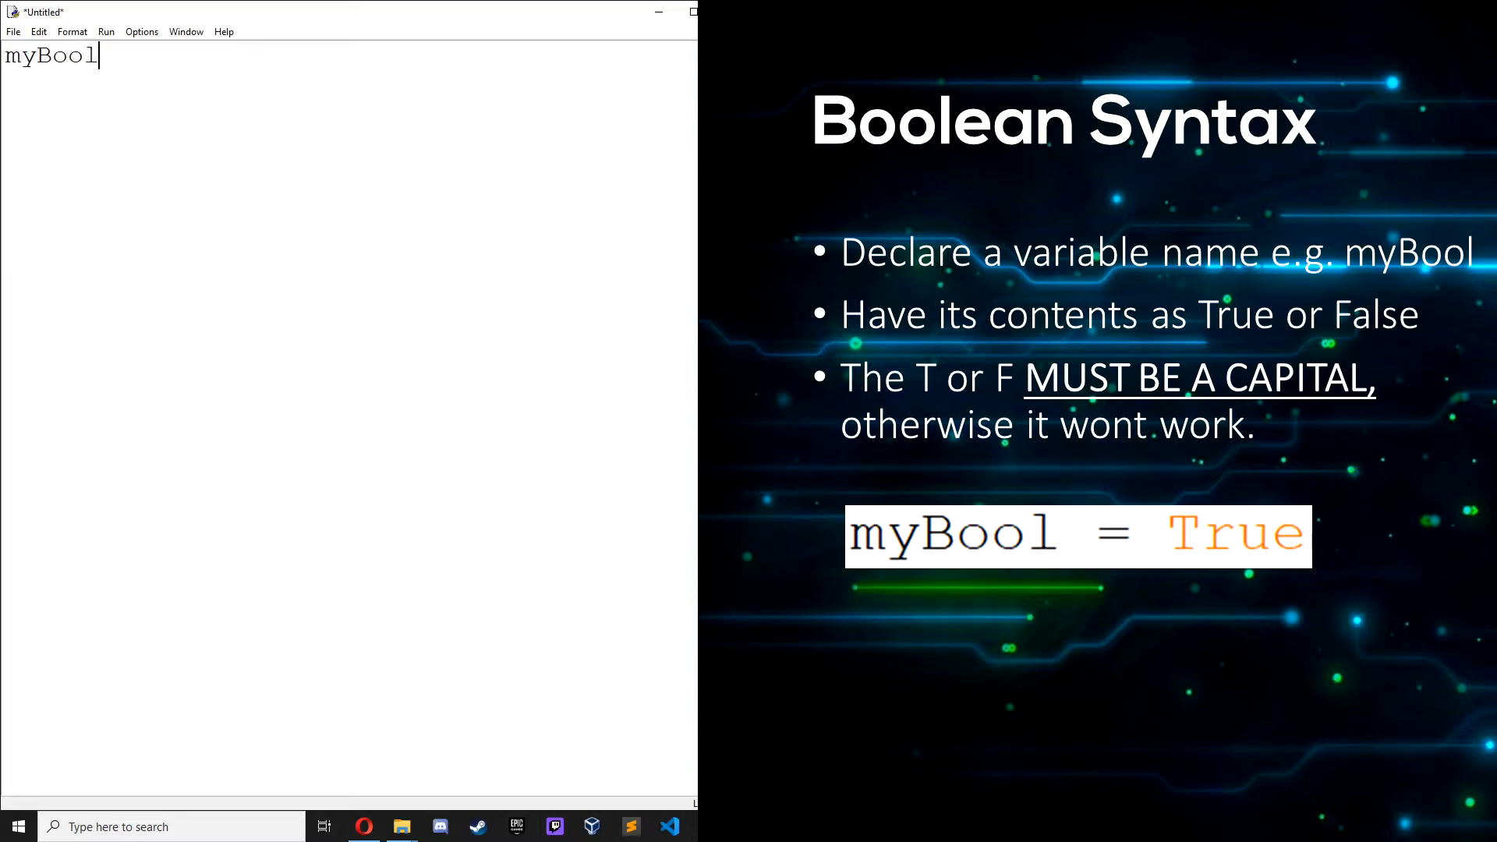
{"action": "mouse_move", "coordinate": [611, 402]}
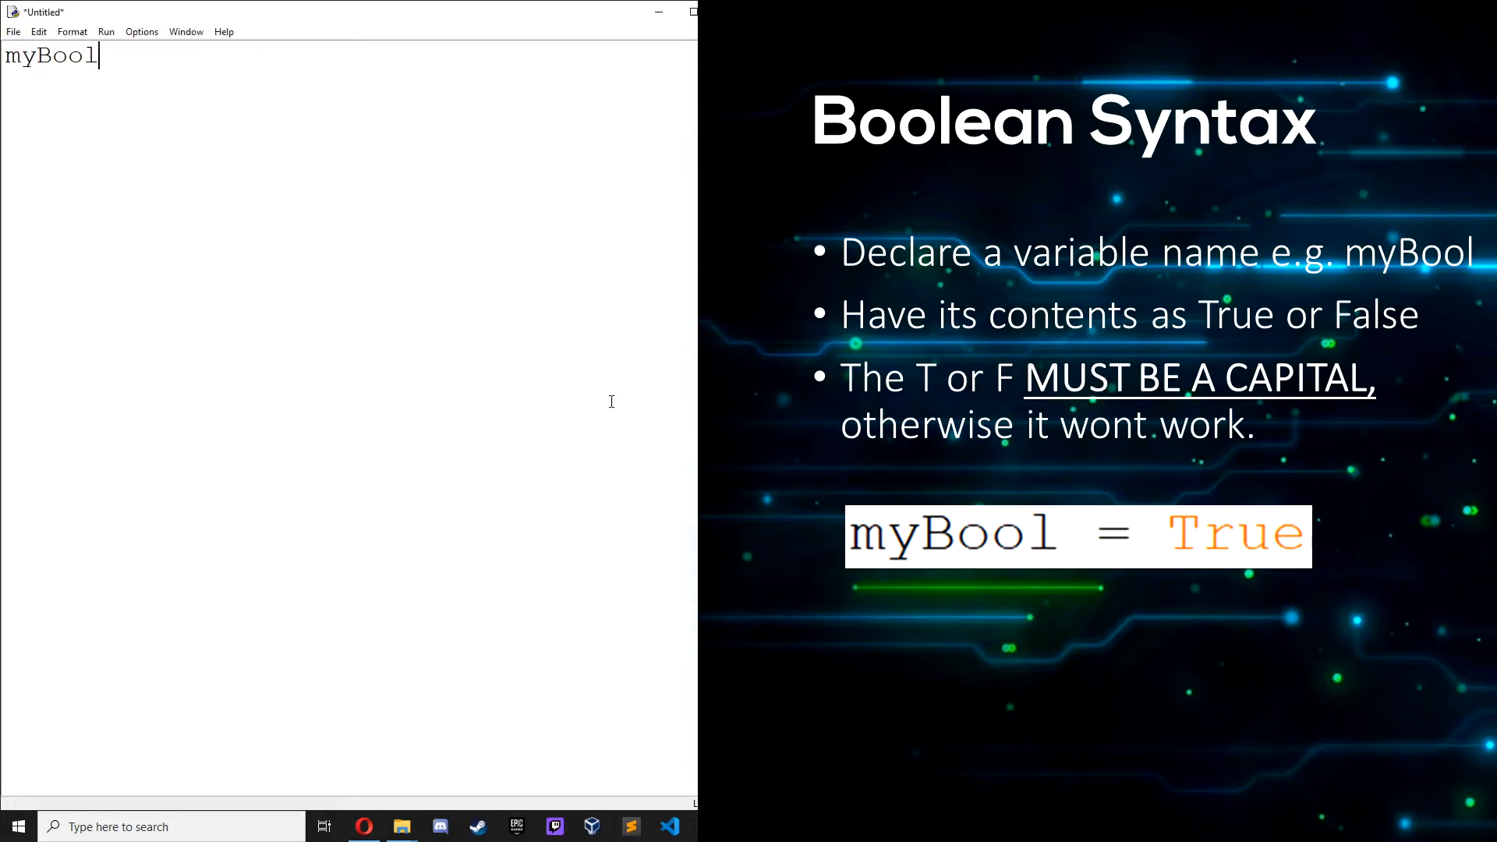
{"action": "type", "text": "="}
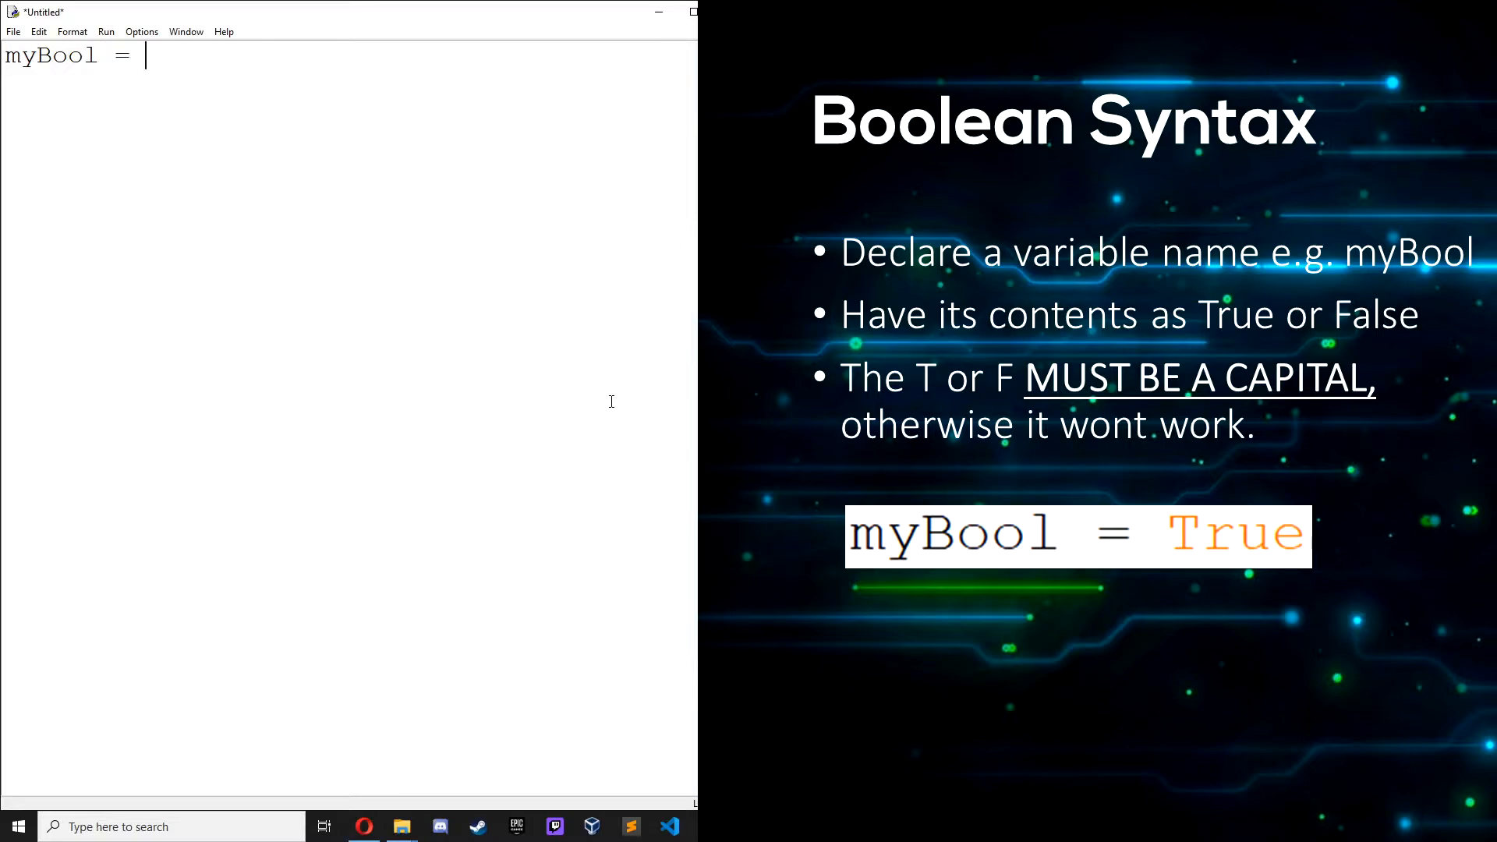
{"action": "type", "text": "True"}
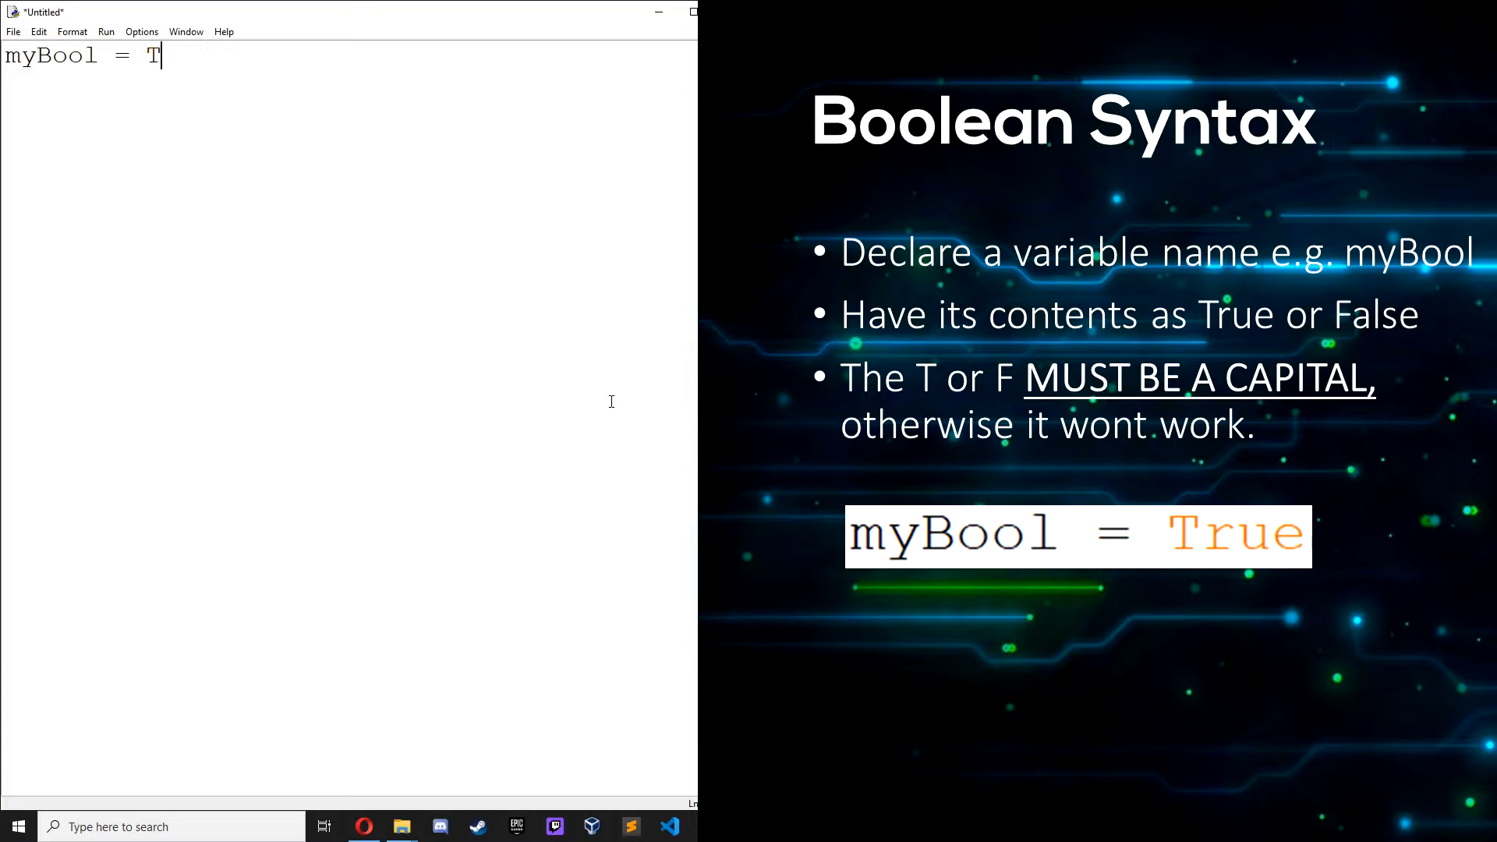
{"action": "type", "text": "False"}
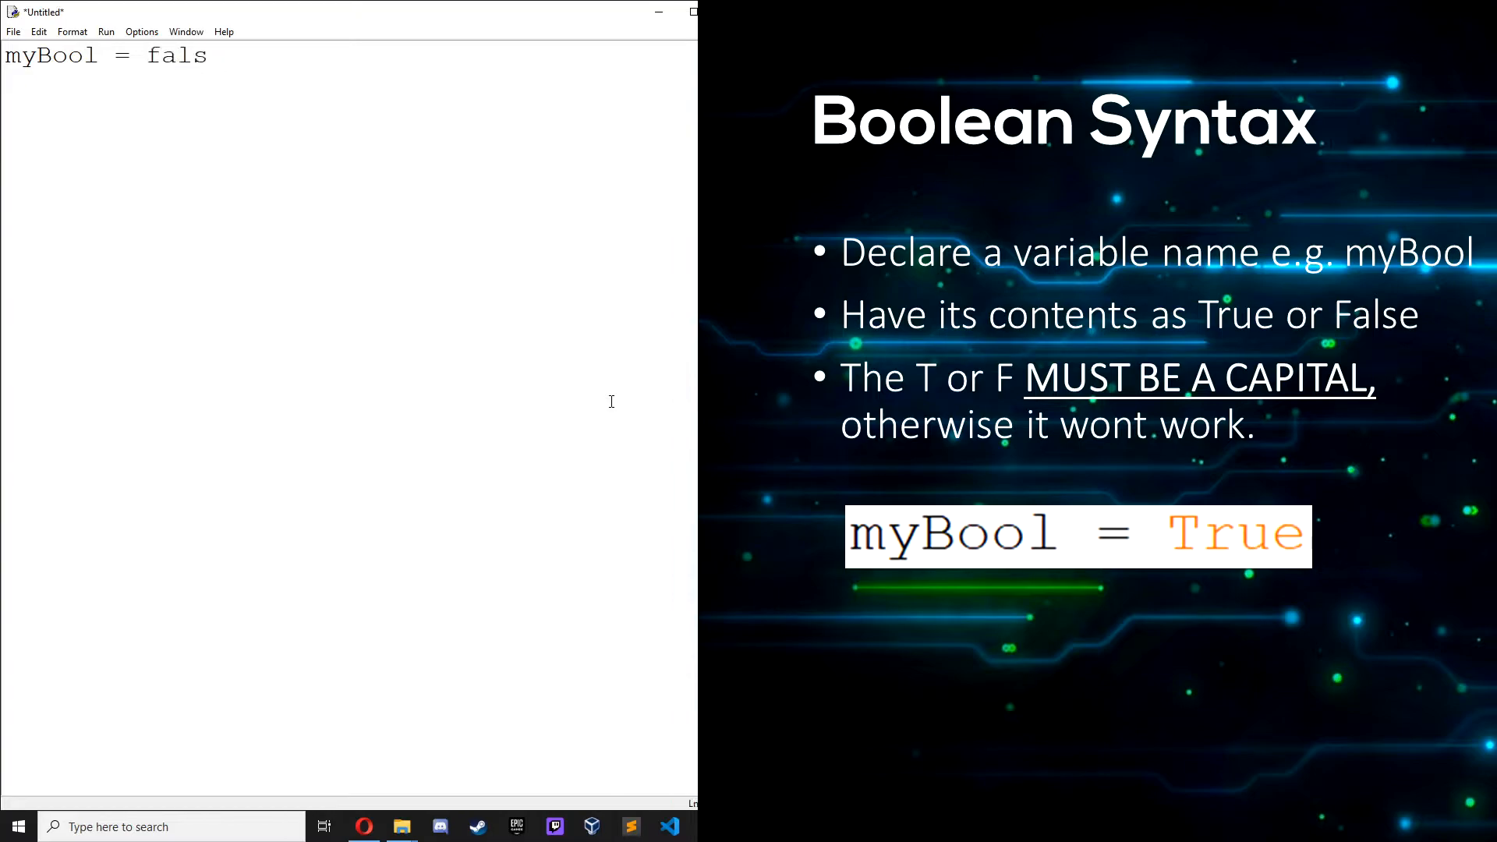
{"action": "key", "text": "BackSpace"}
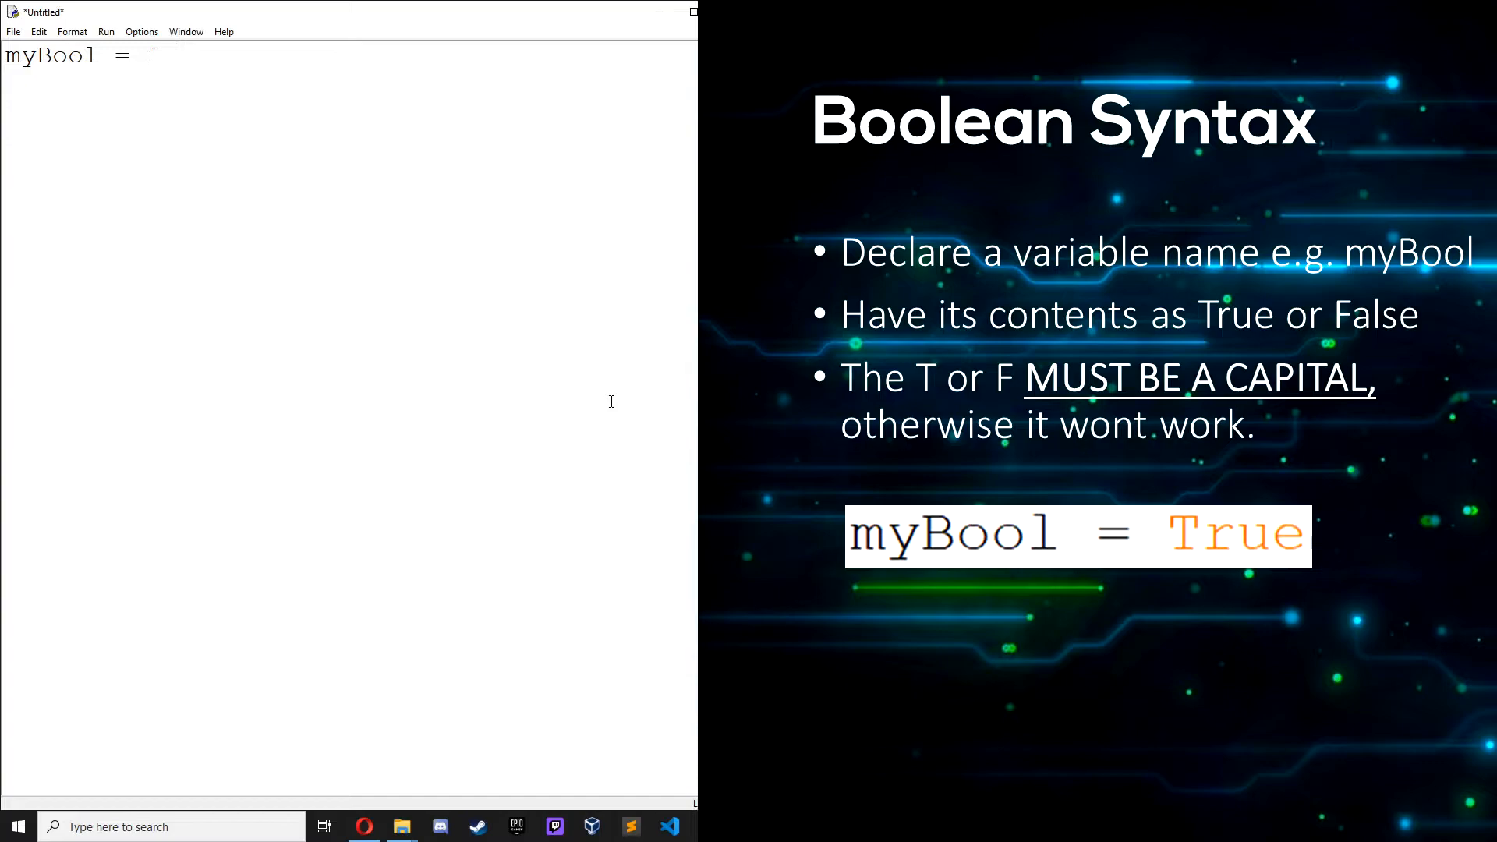
{"action": "type", "text": "Fa"}
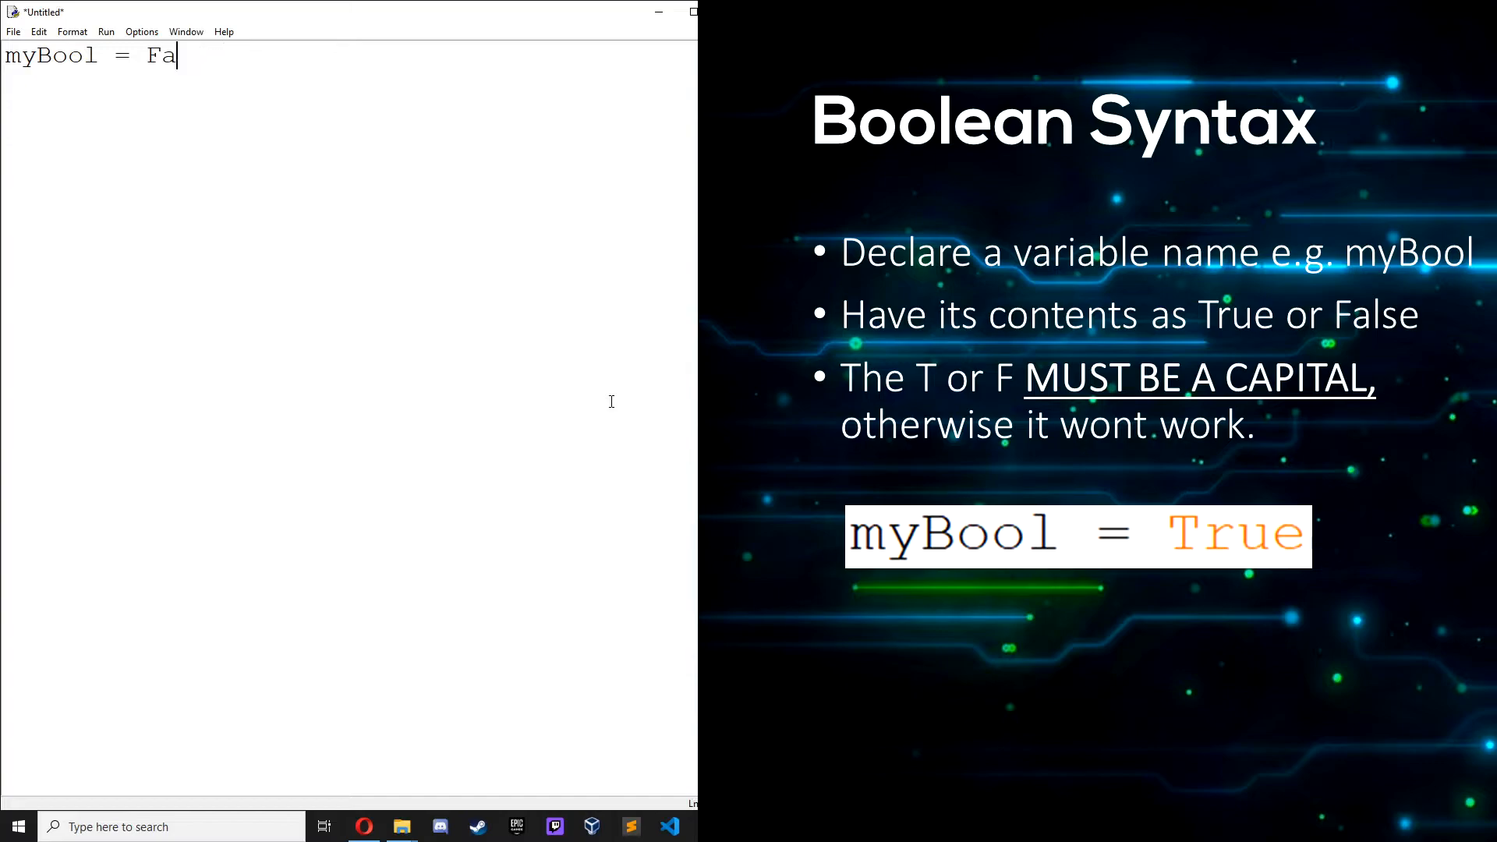
{"action": "type", "text": "lse"}
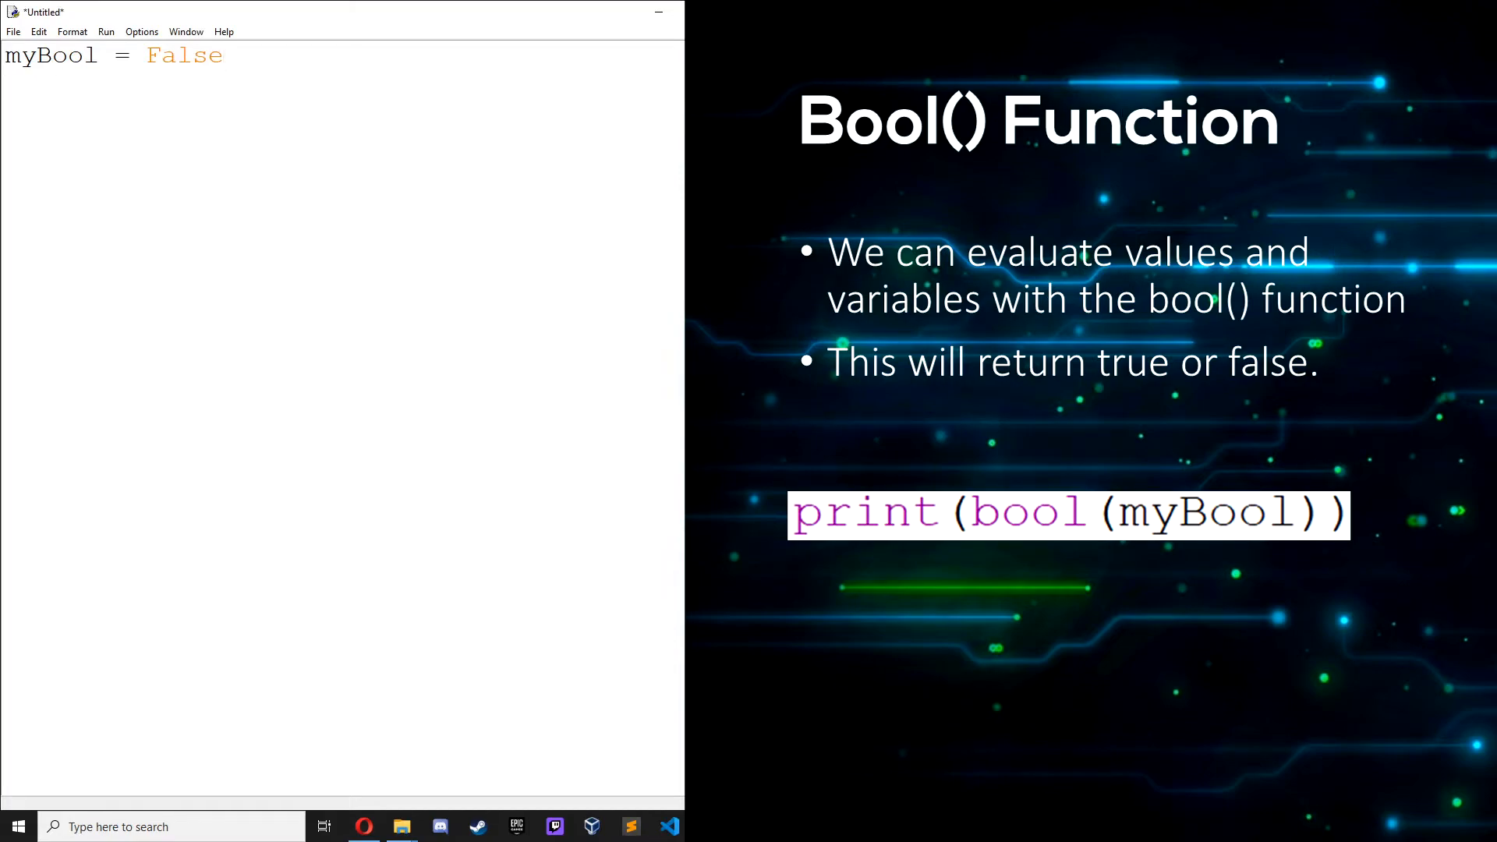
Add myString = "hello" and print(bool(myString)), then run 7.py so the shell shows True.
{"action": "type", "text": "myString"}
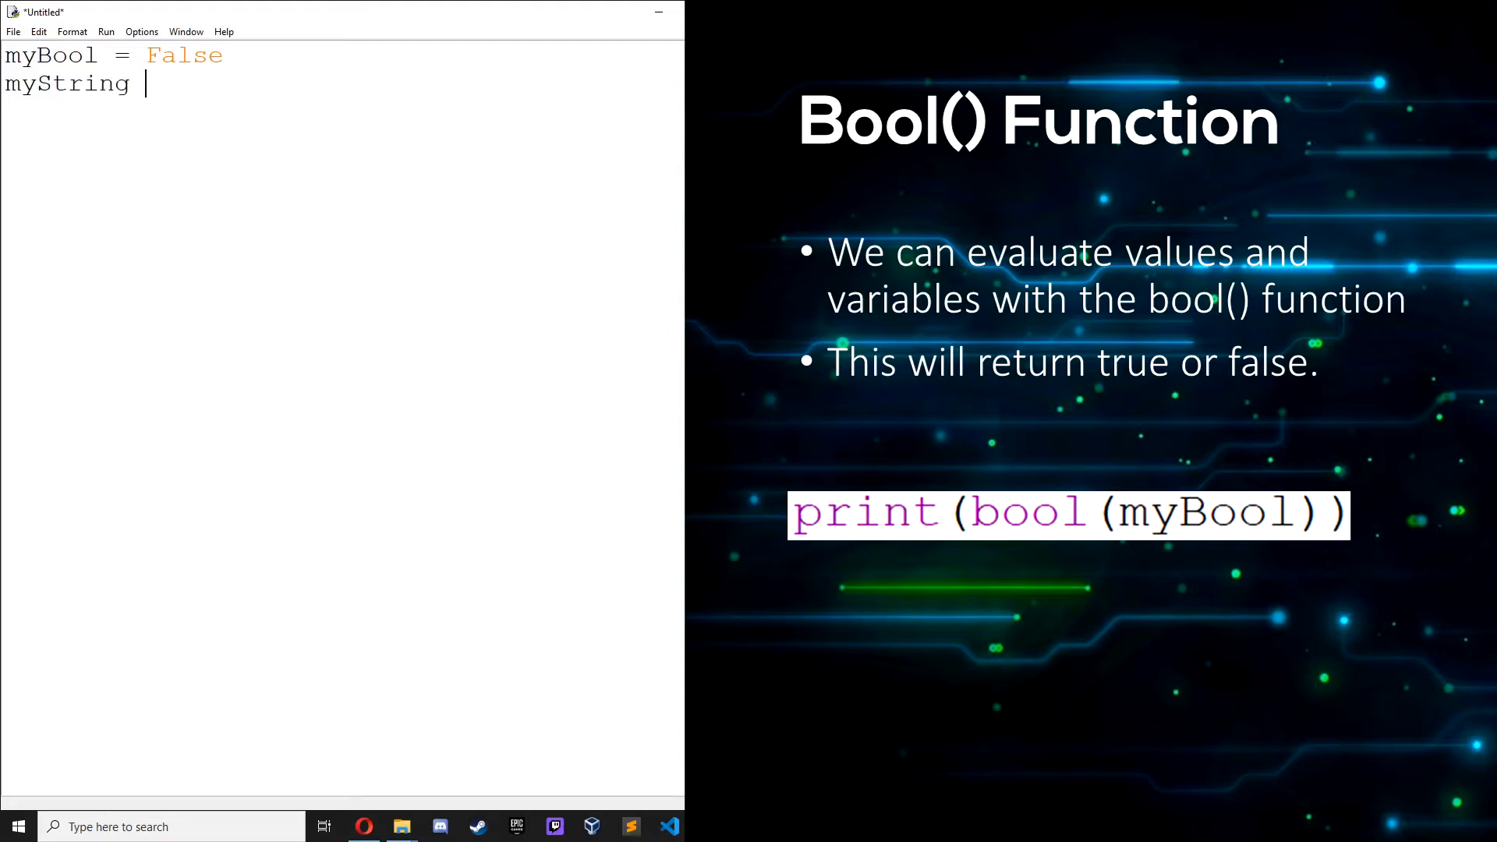
{"action": "type", "text": "= \"hel"}
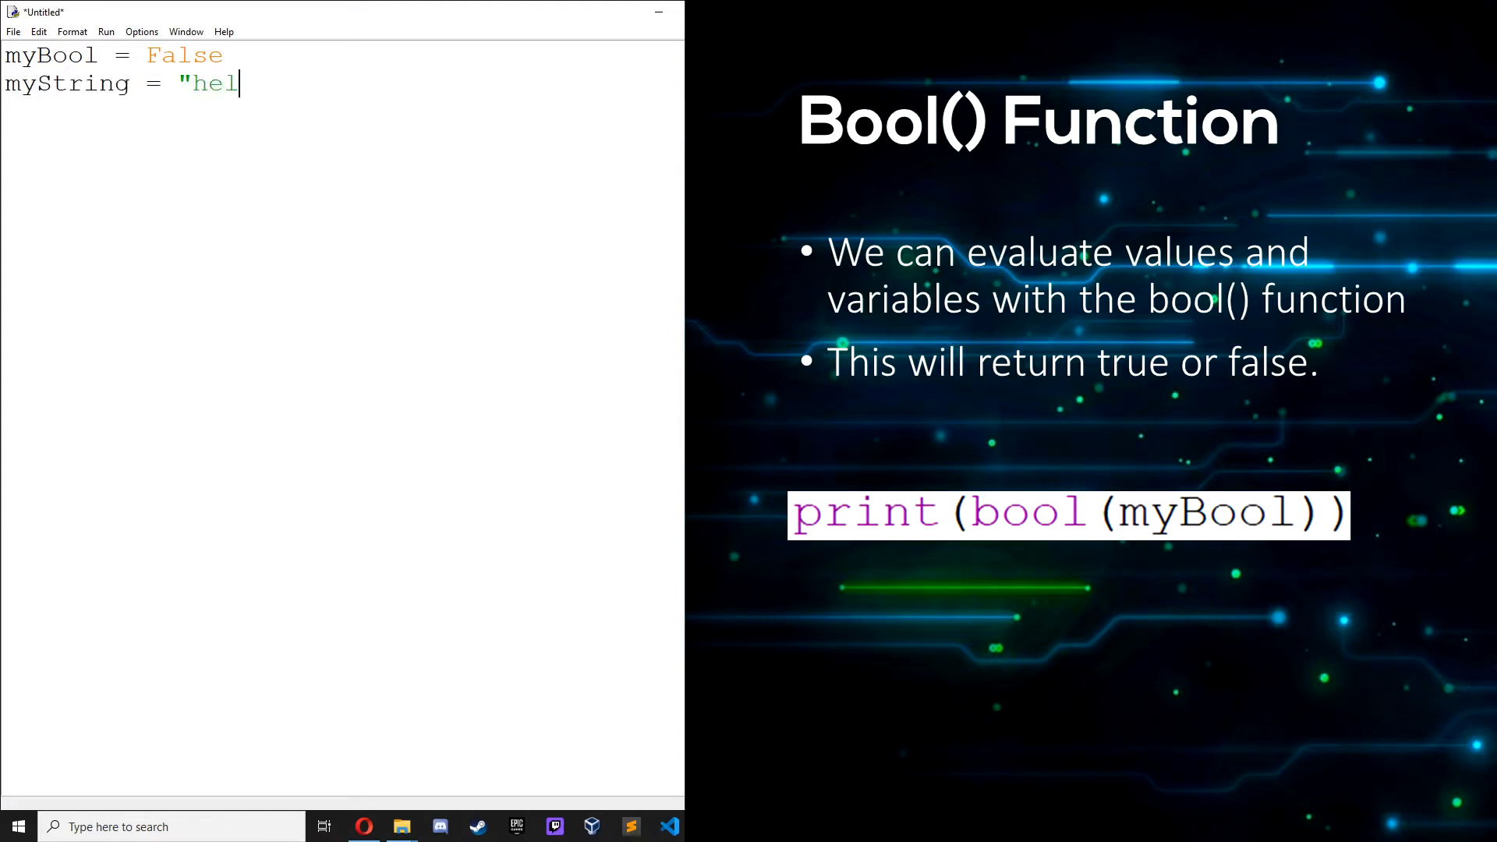
{"action": "type", "text": "lo\""}
{"action": "type", "text": "print"}
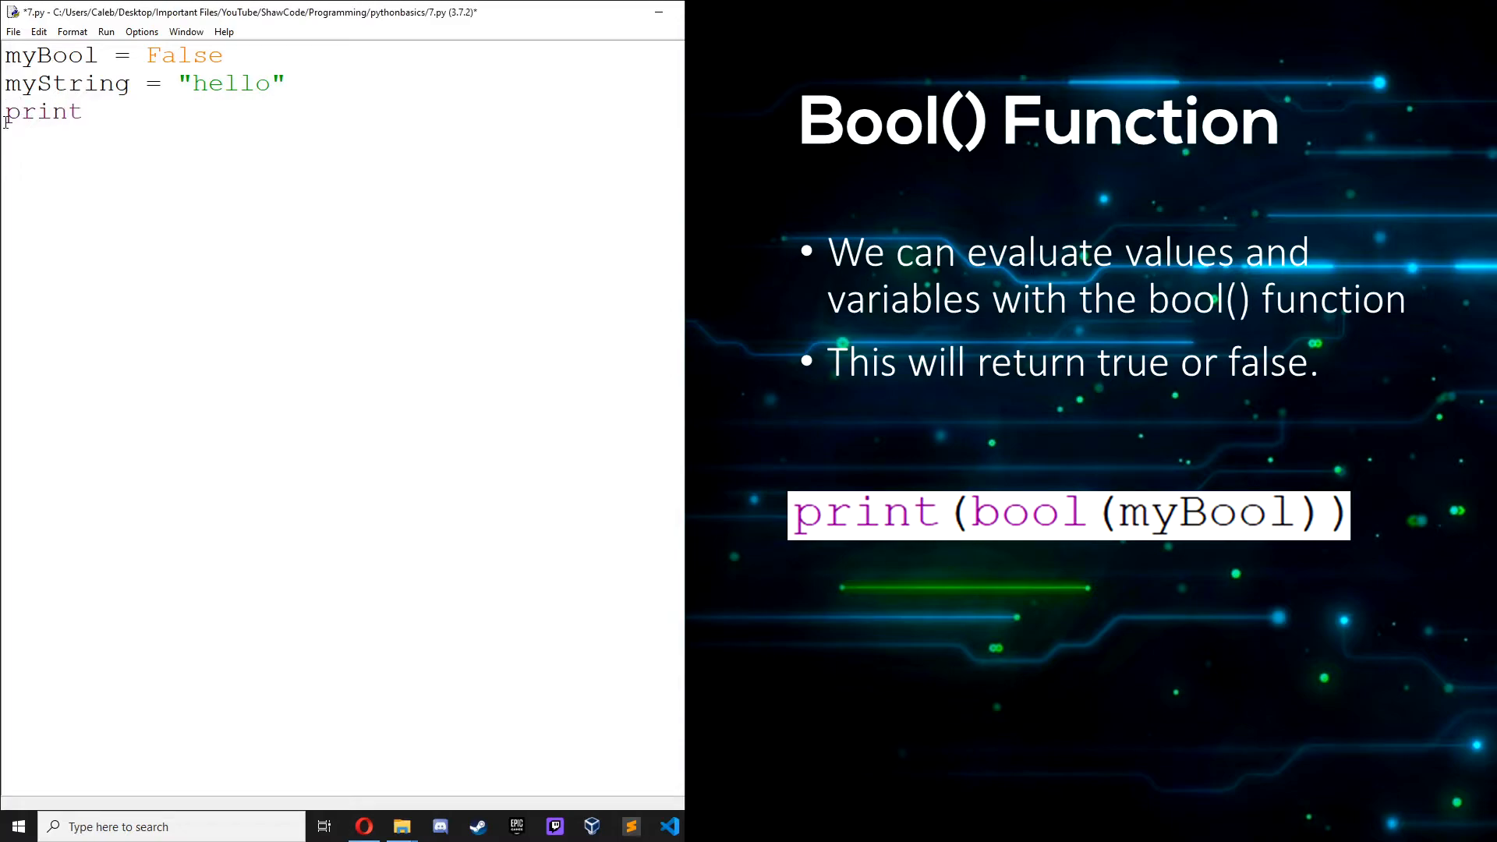
{"action": "type", "text": "(bool"}
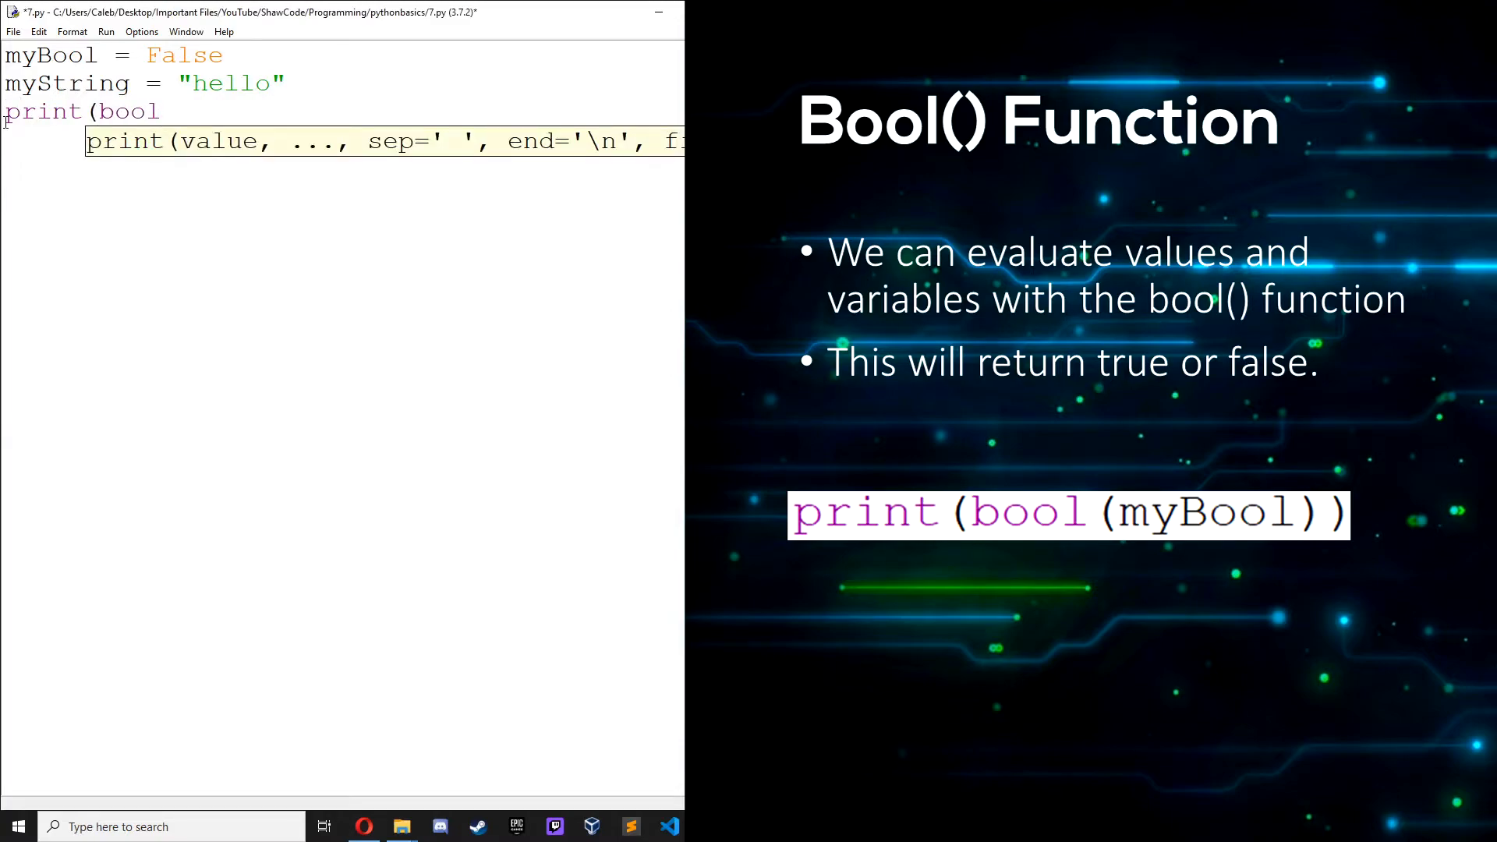
{"action": "type", "text": "(mYS"}
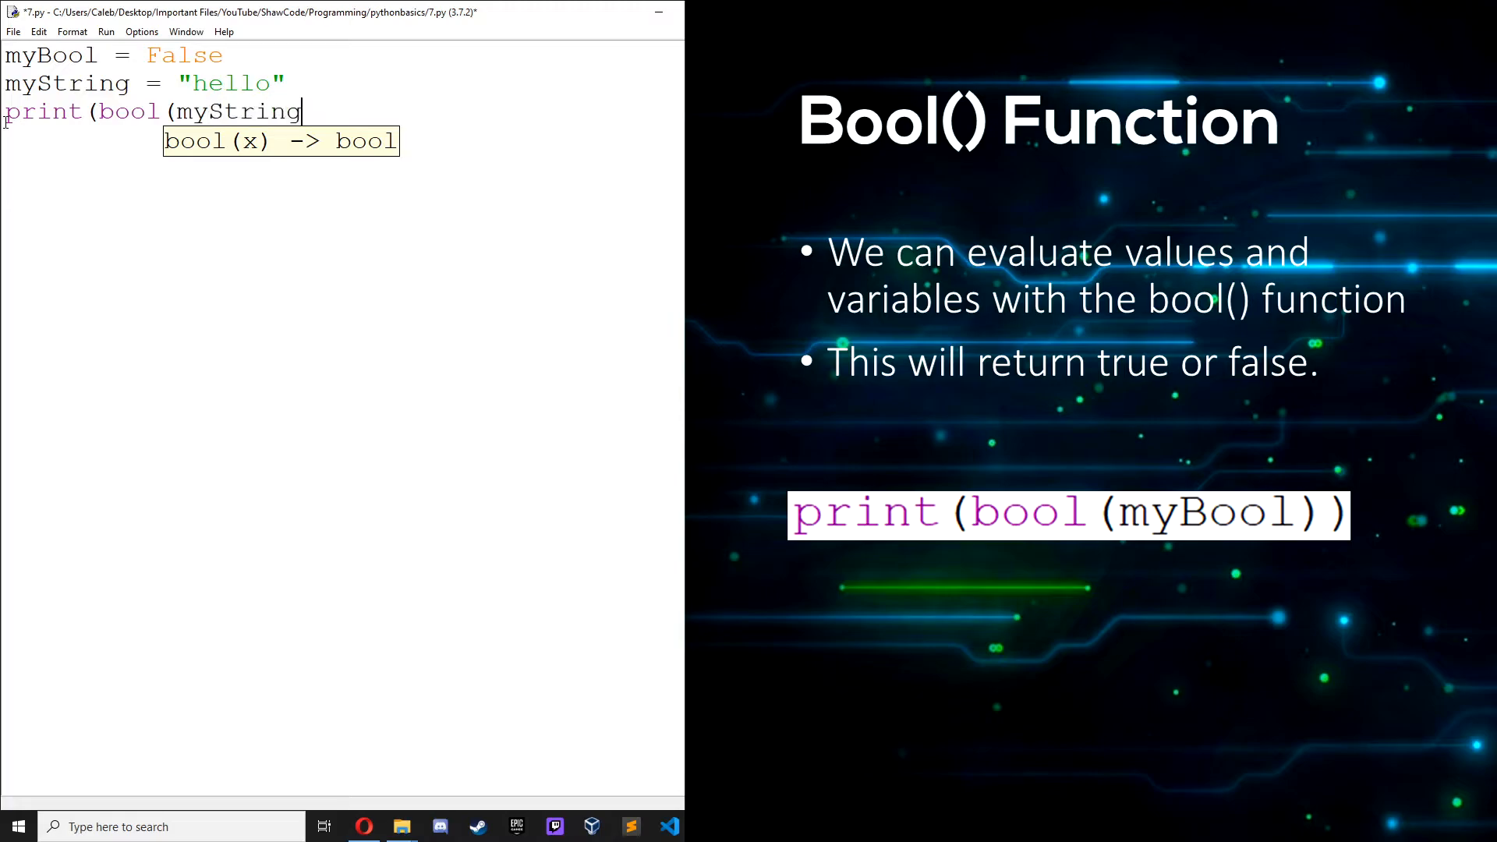
{"action": "type", "text": "))"}
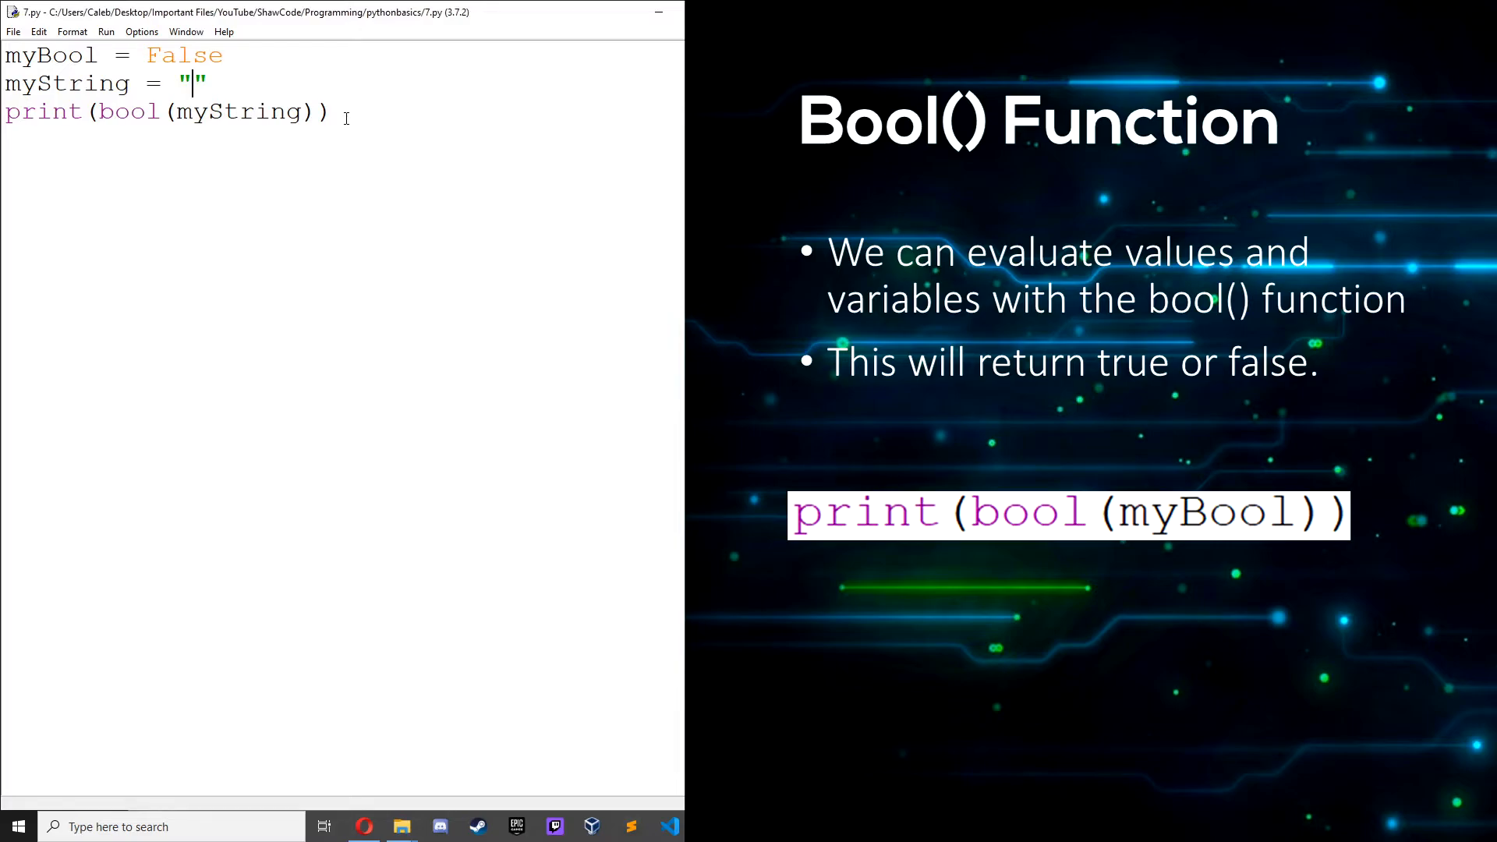
{"action": "key", "text": "F5"}
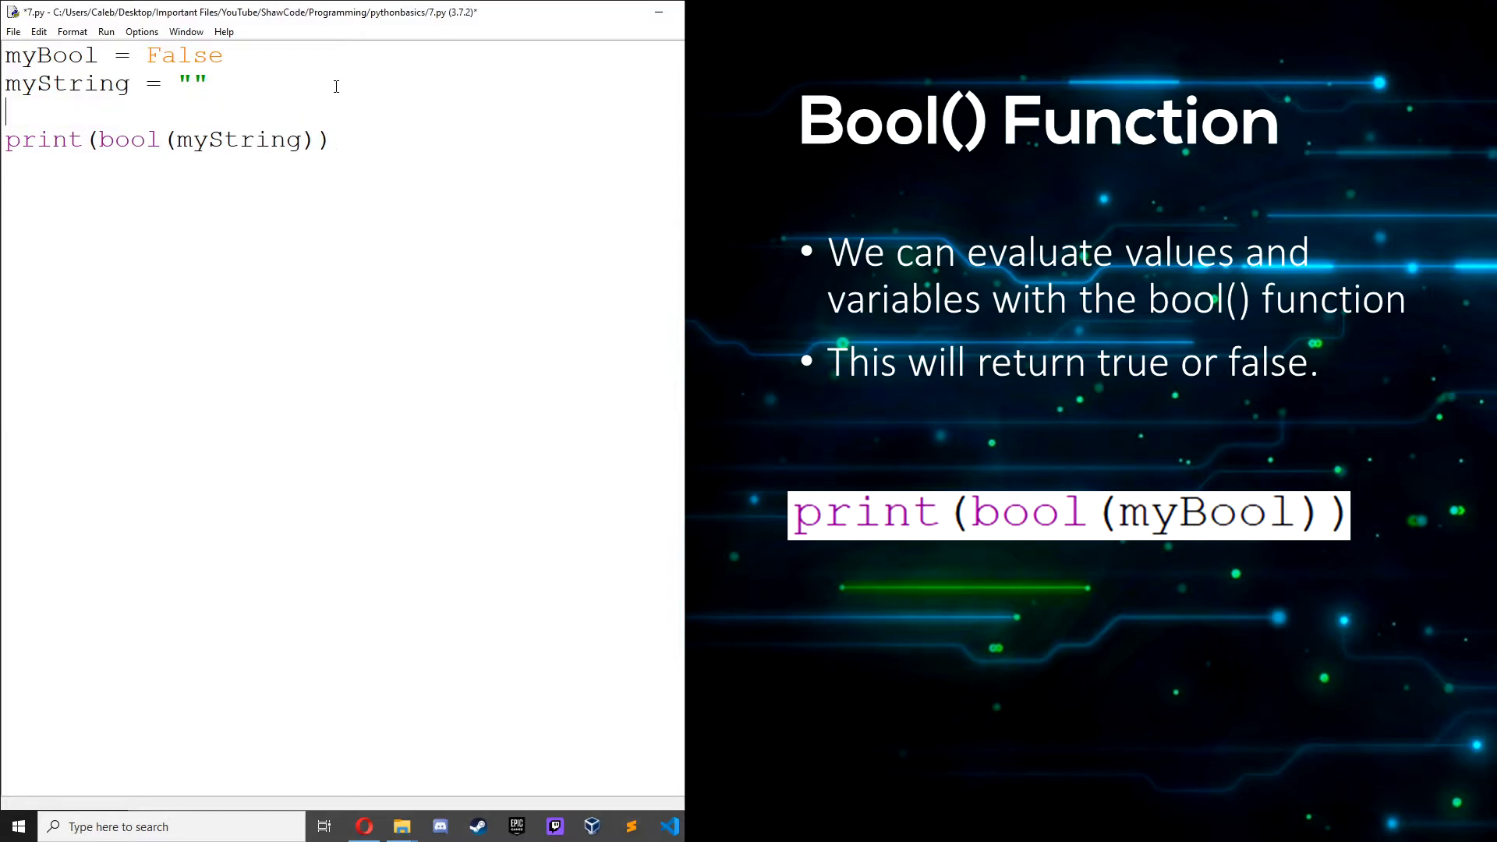
Add myInt = 1 and print bool(myInt) instead of the string.
{"action": "type", "text": "myInt = 1"}
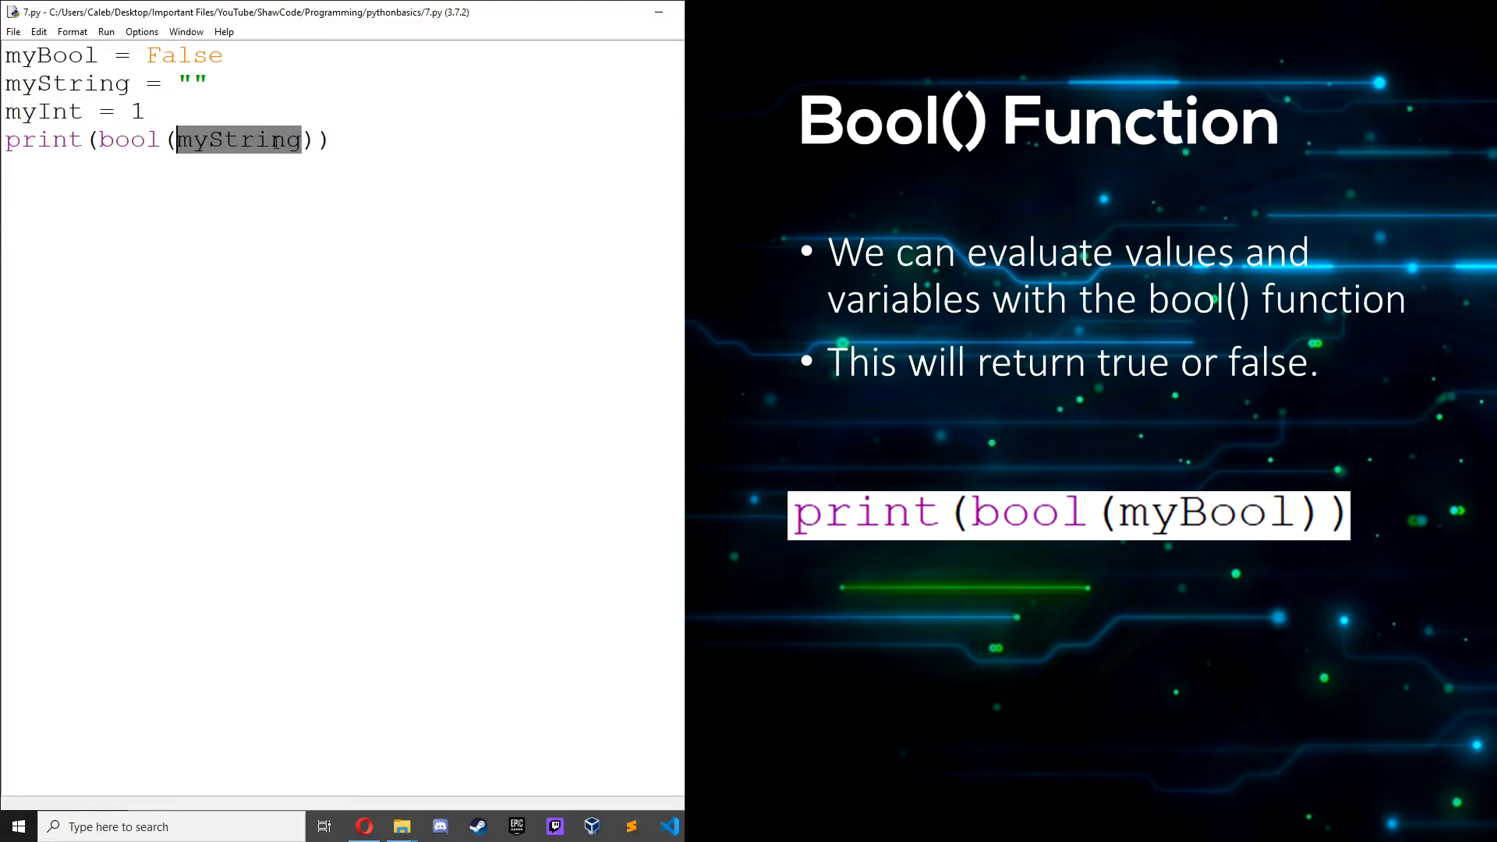
{"action": "type", "text": "myInt"}
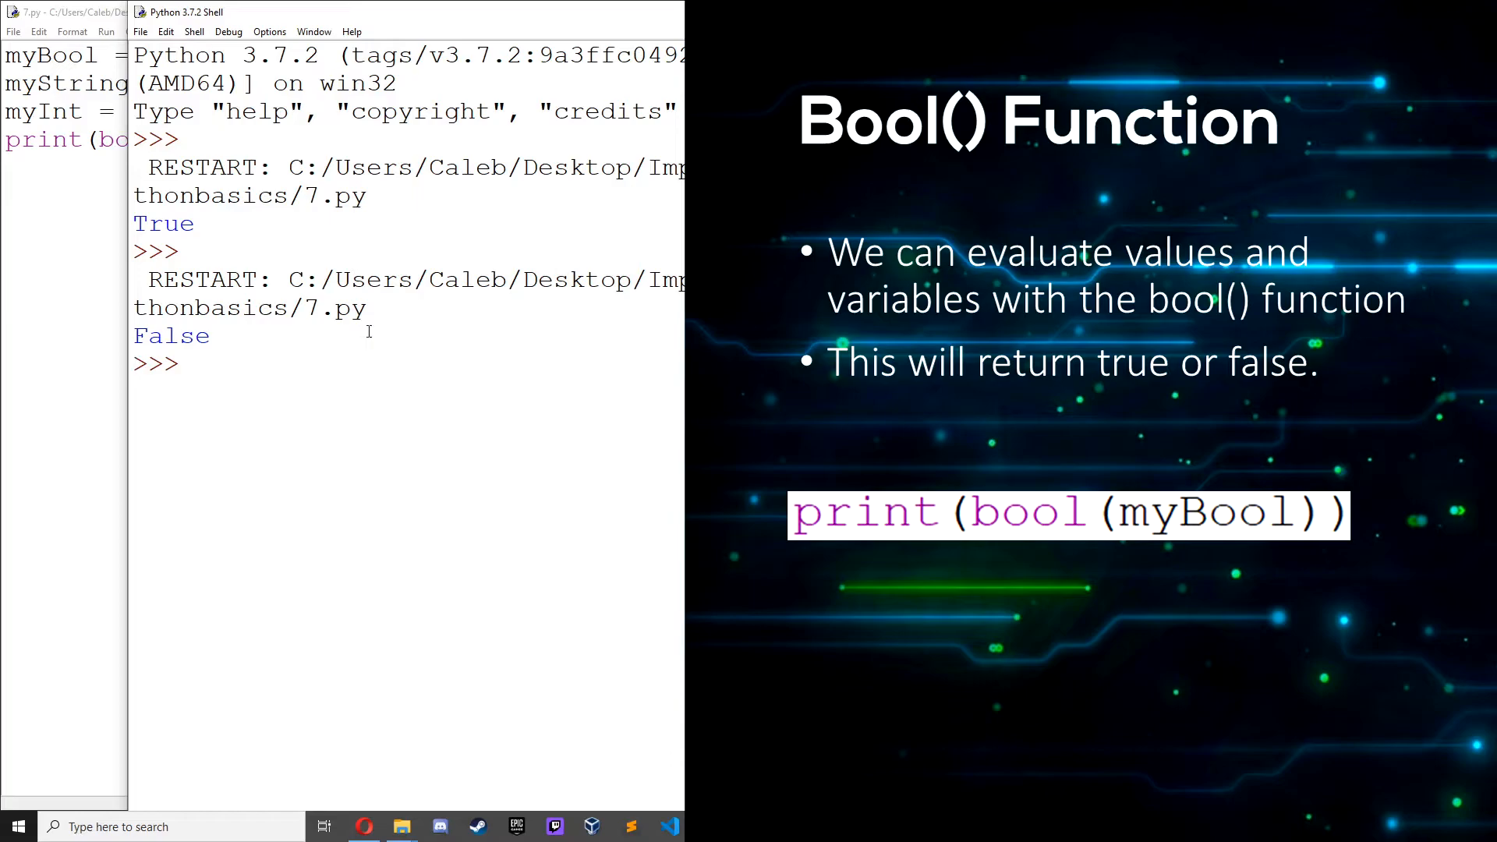
Run to print True for bool(myInt), then strip the script back to myBool = False.
{"action": "key", "text": "F5"}
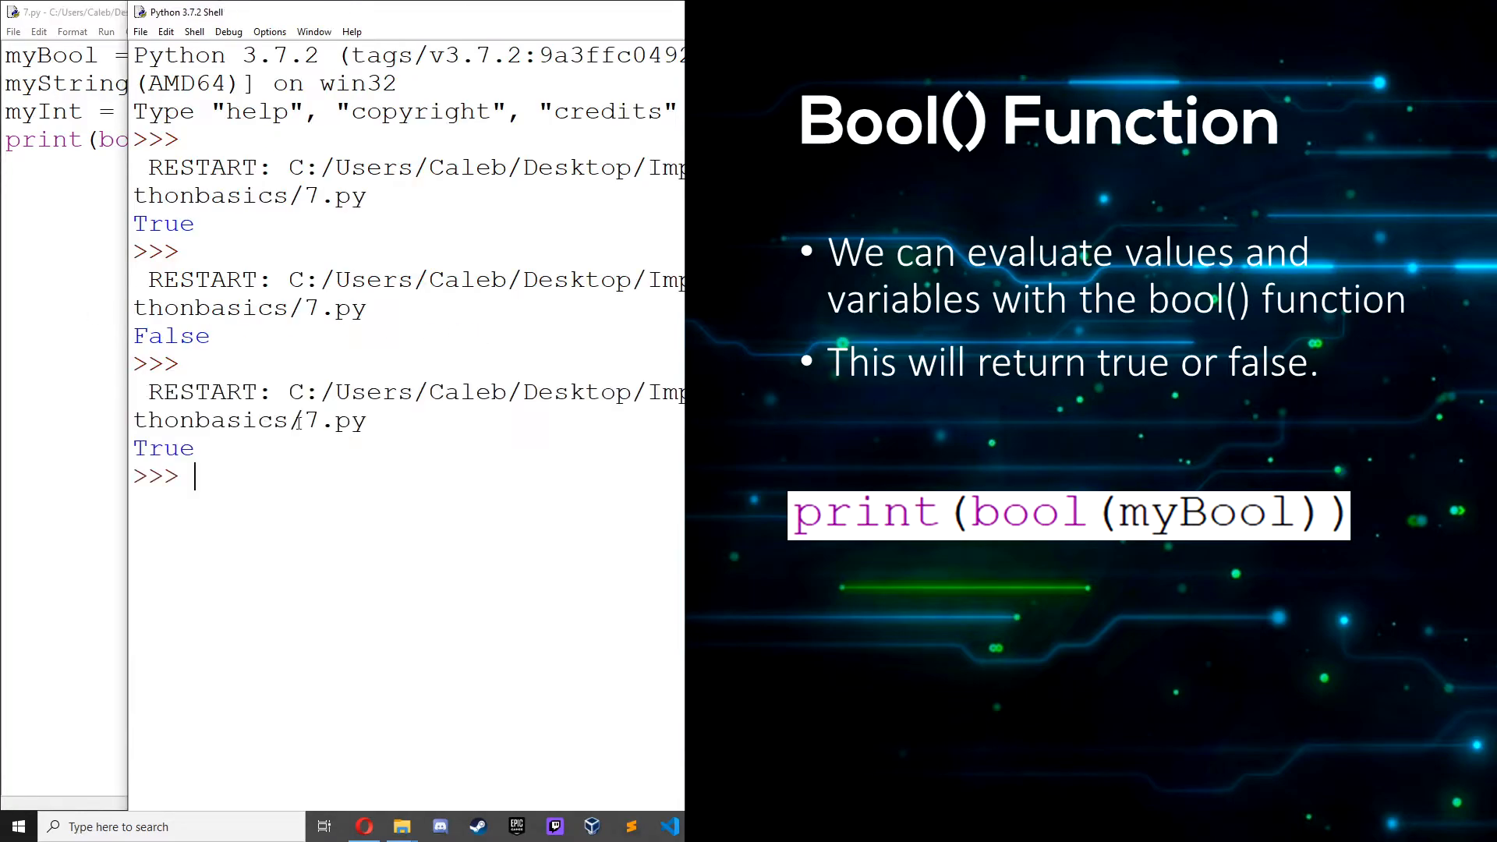
{"action": "left_click", "coordinate": [31, 17]}
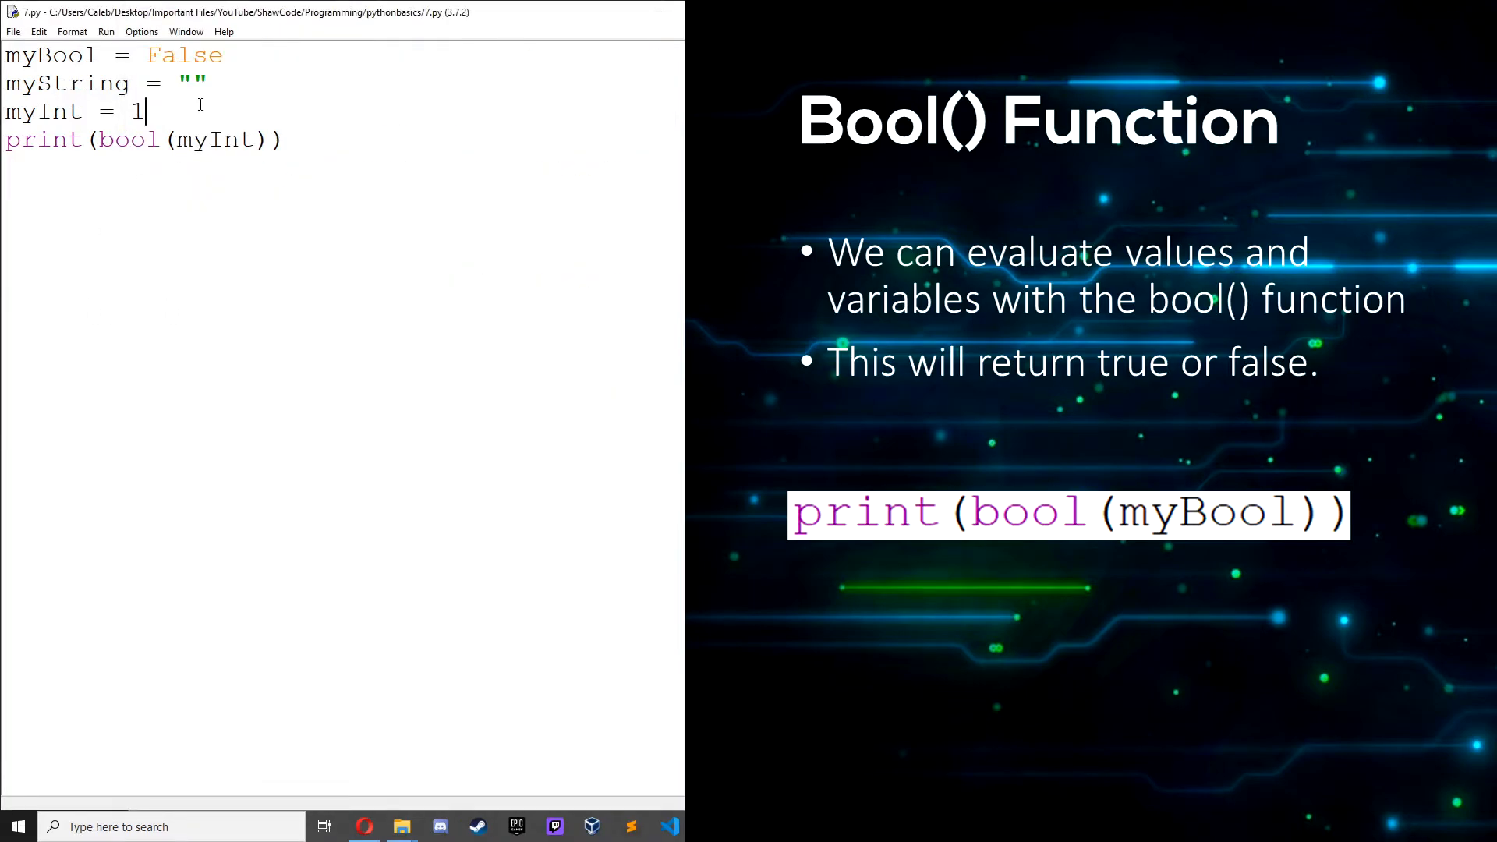
{"action": "key", "text": "F5"}
{"action": "type", "text": "0"}
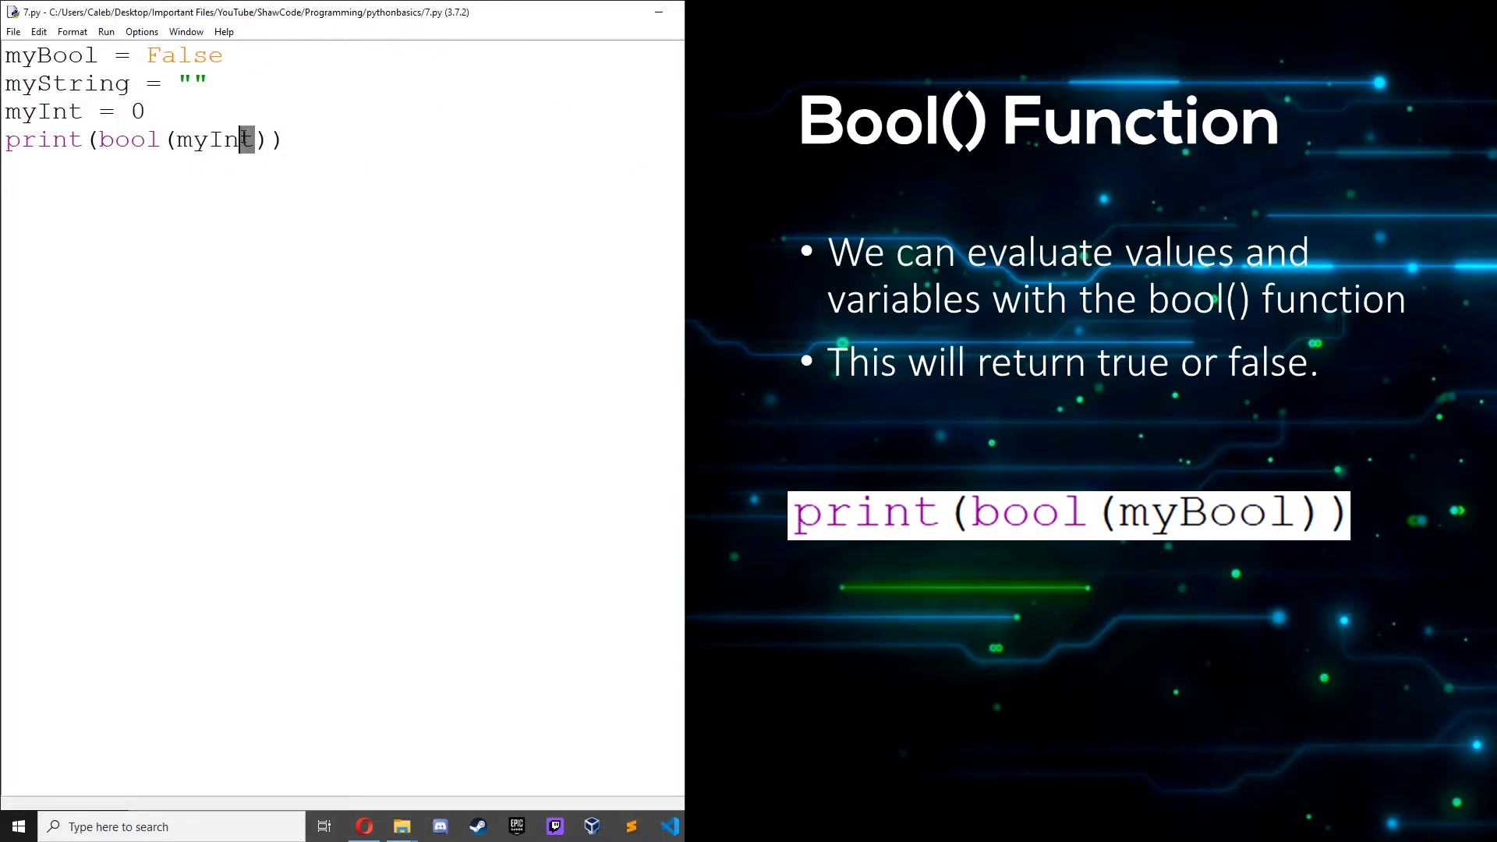
{"action": "double_click", "coordinate": [215, 140]}
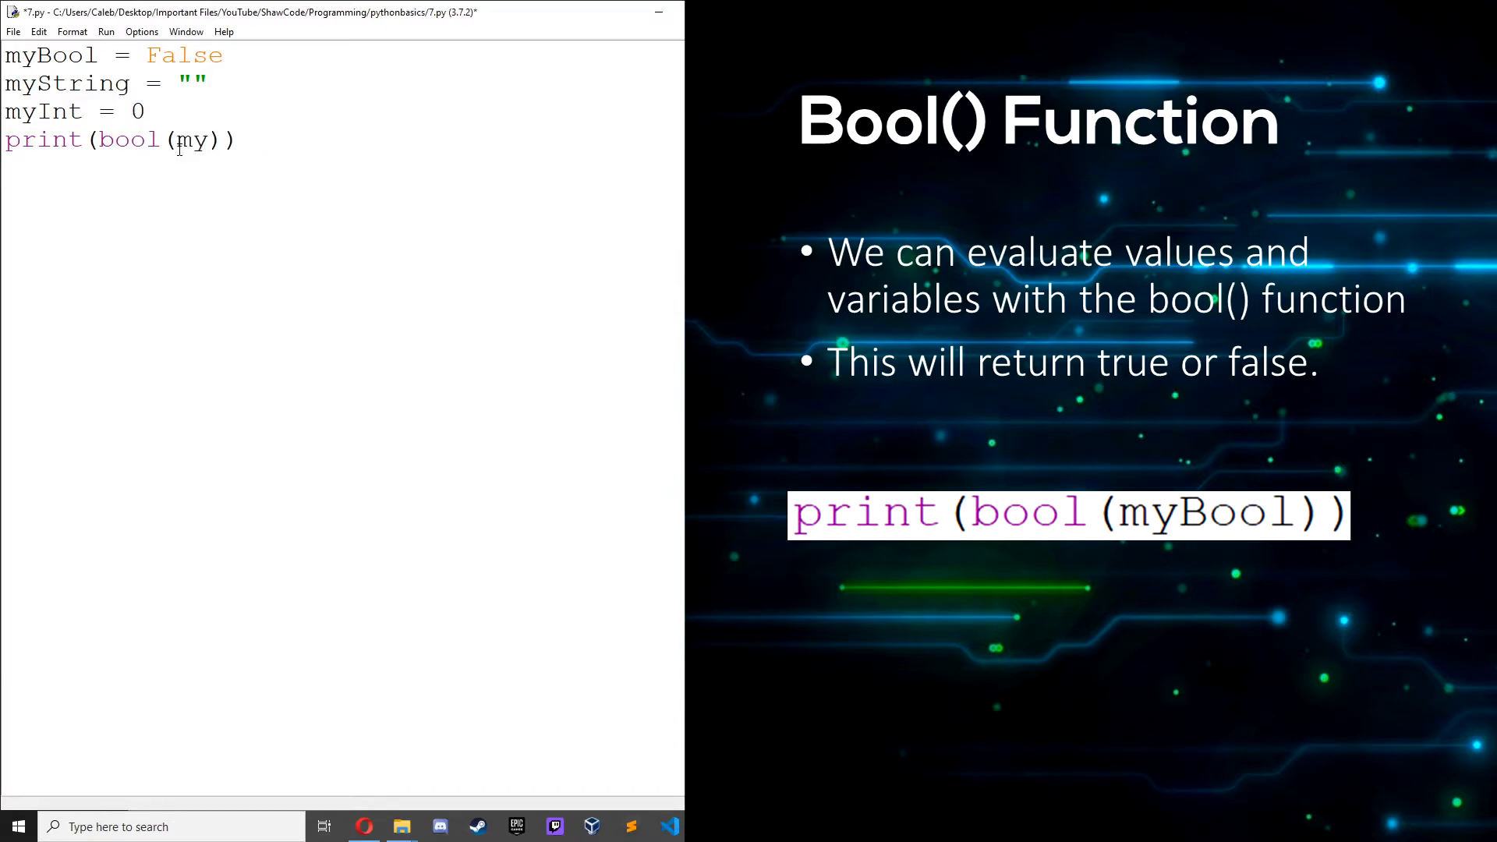
{"action": "key", "text": "F5"}
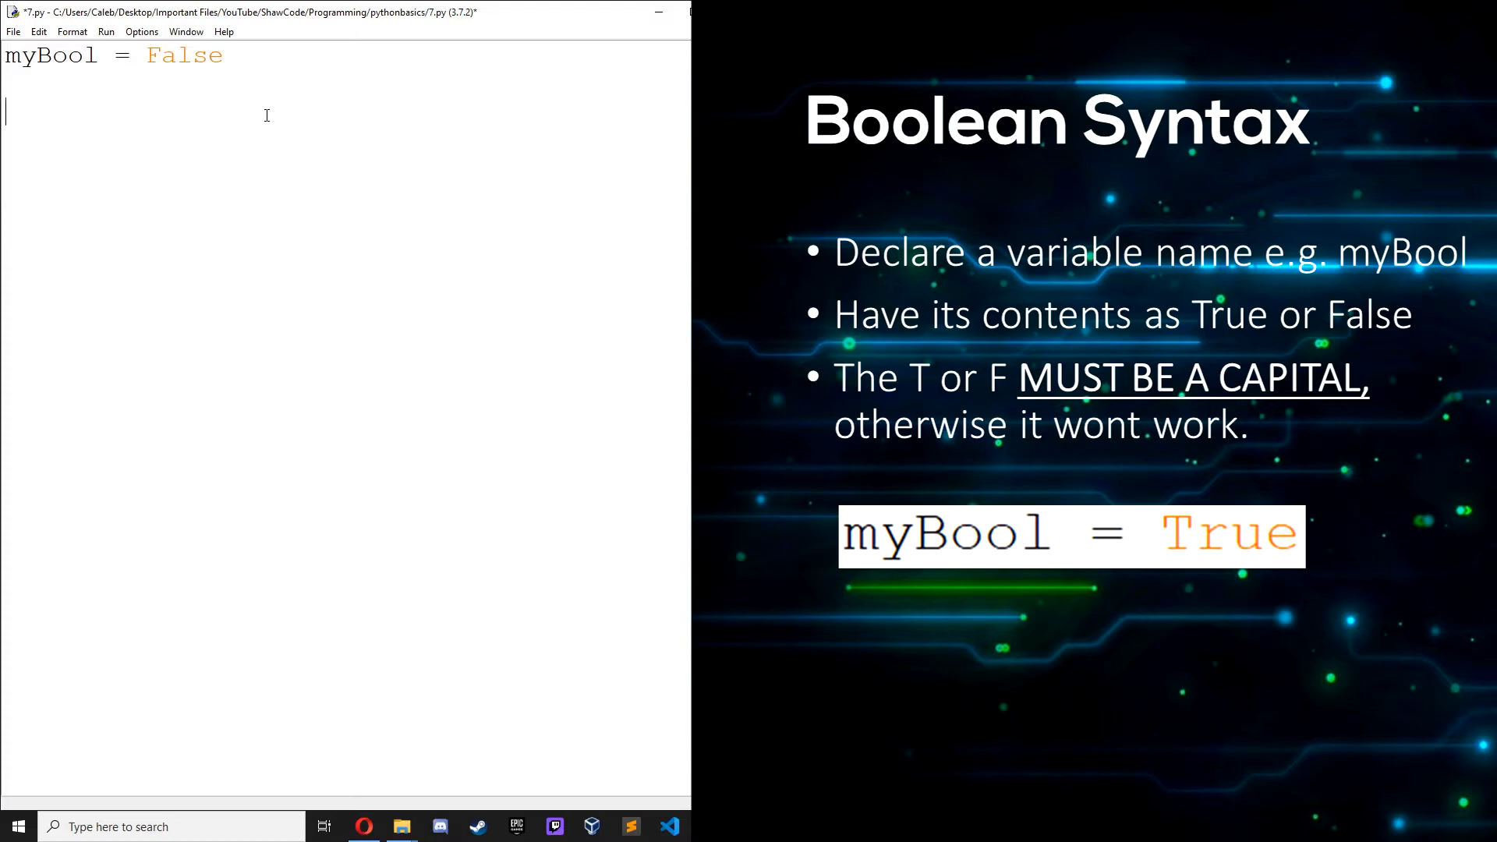
Add if myBool == True: printing "my boolean value is True".
{"action": "type", "text": "if"}
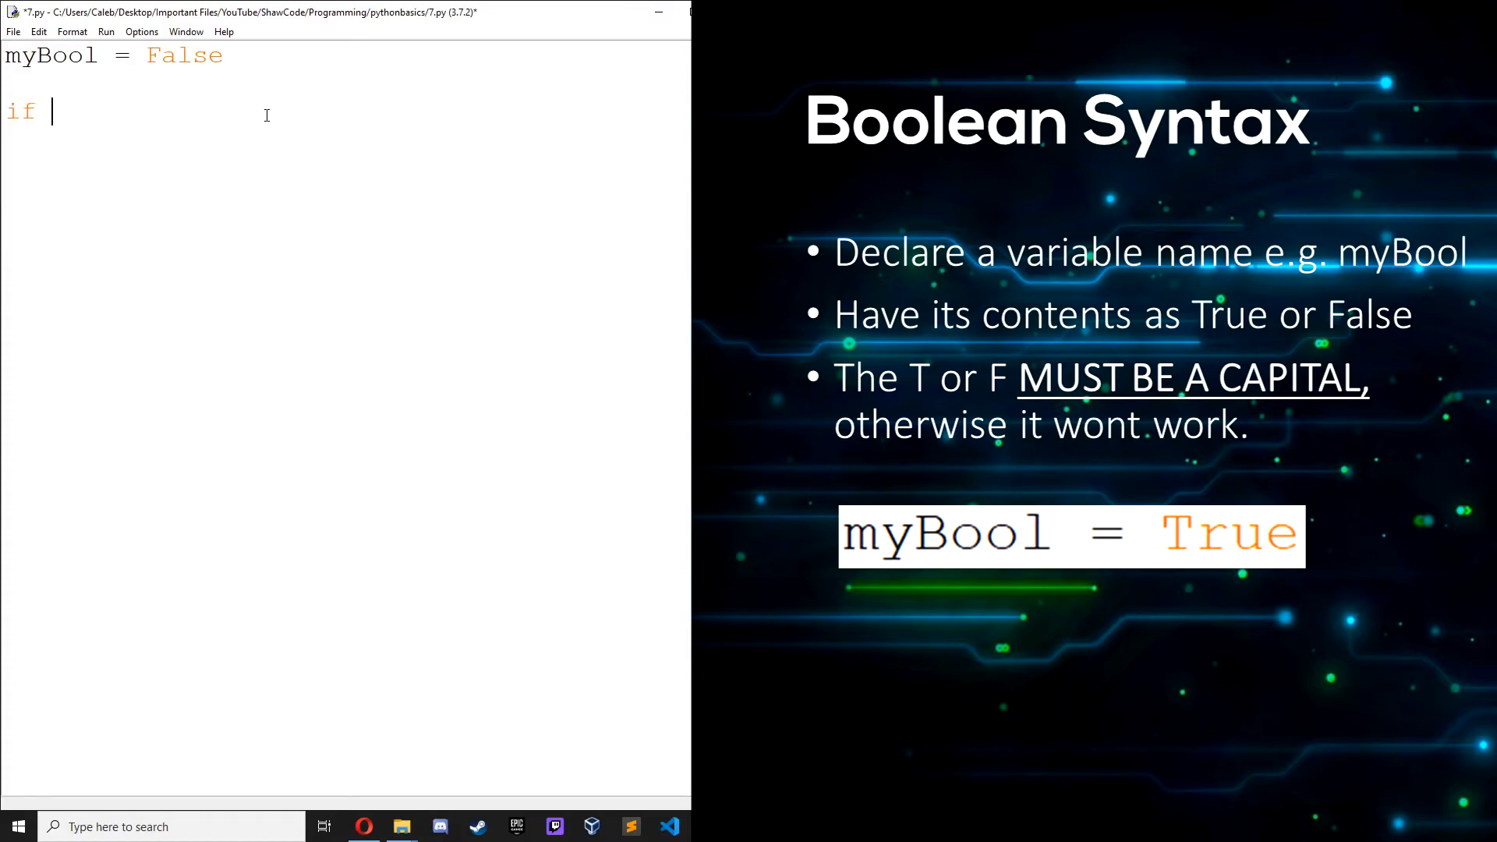
{"action": "type", "text": "myBool"}
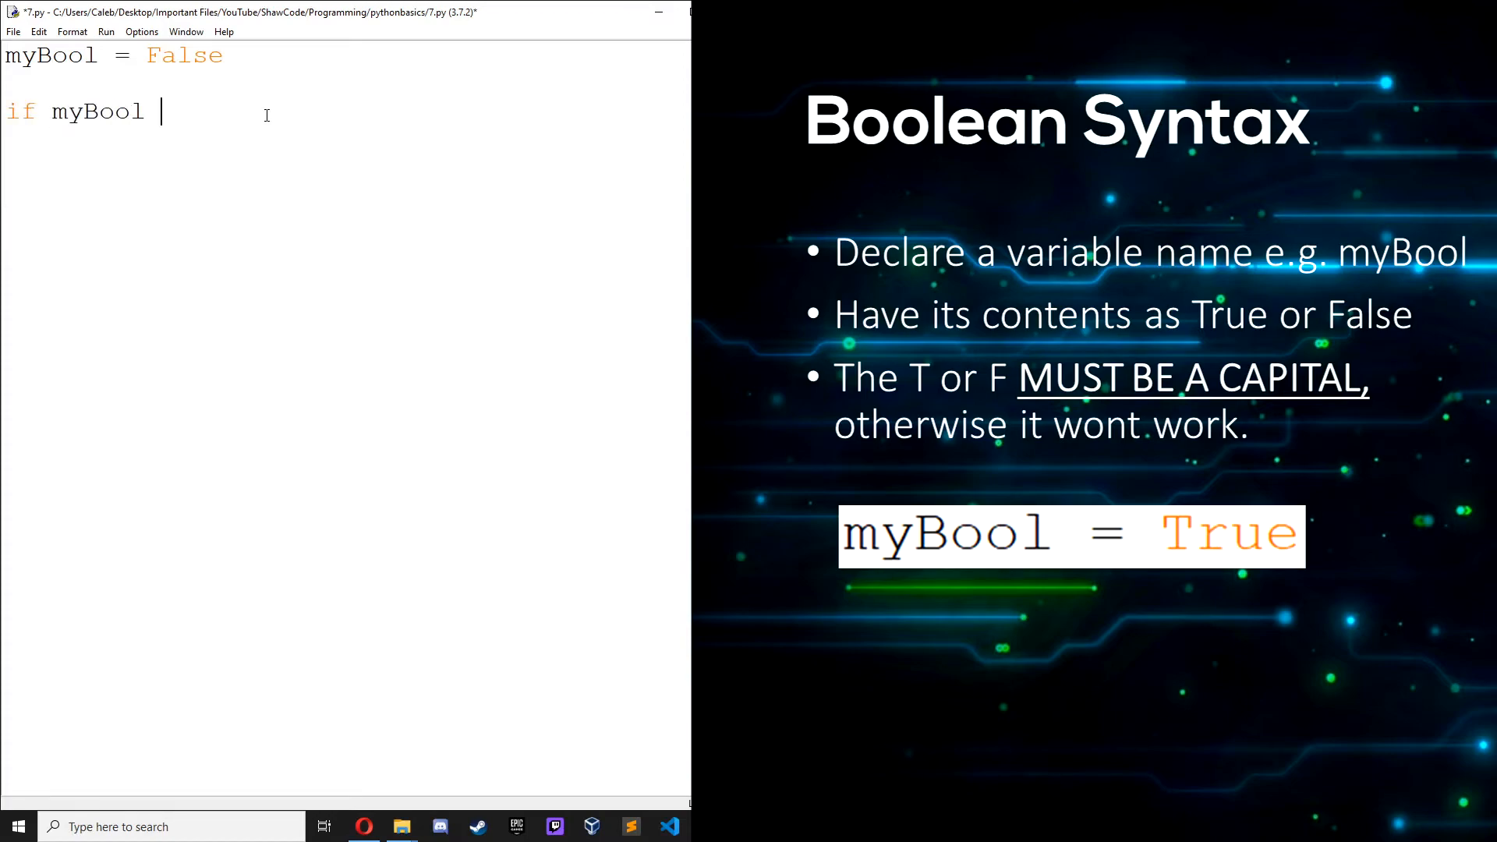
{"action": "type", "text": "=="}
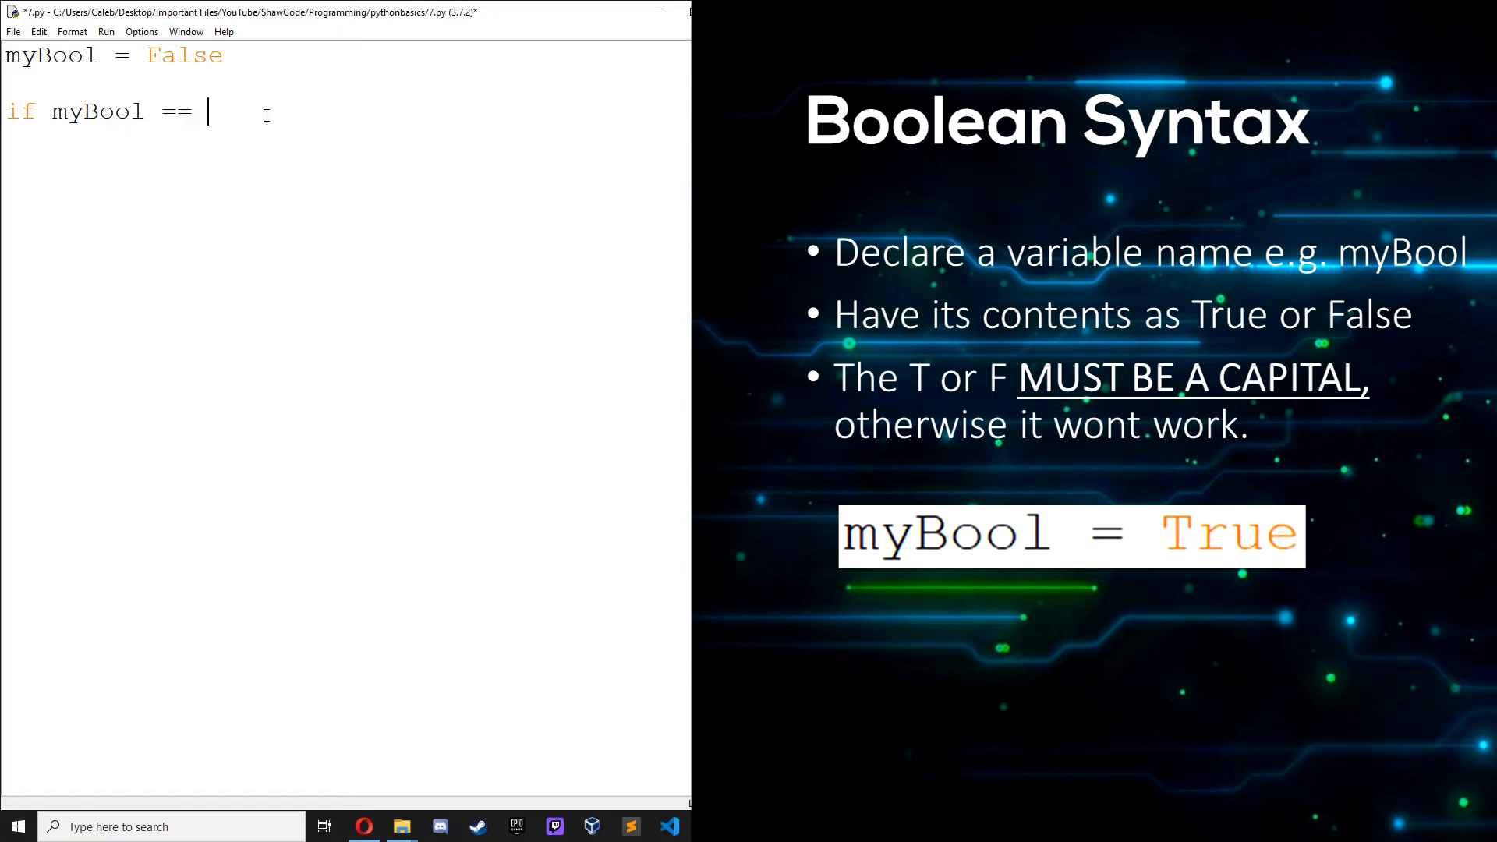
{"action": "type", "text": "True:"}
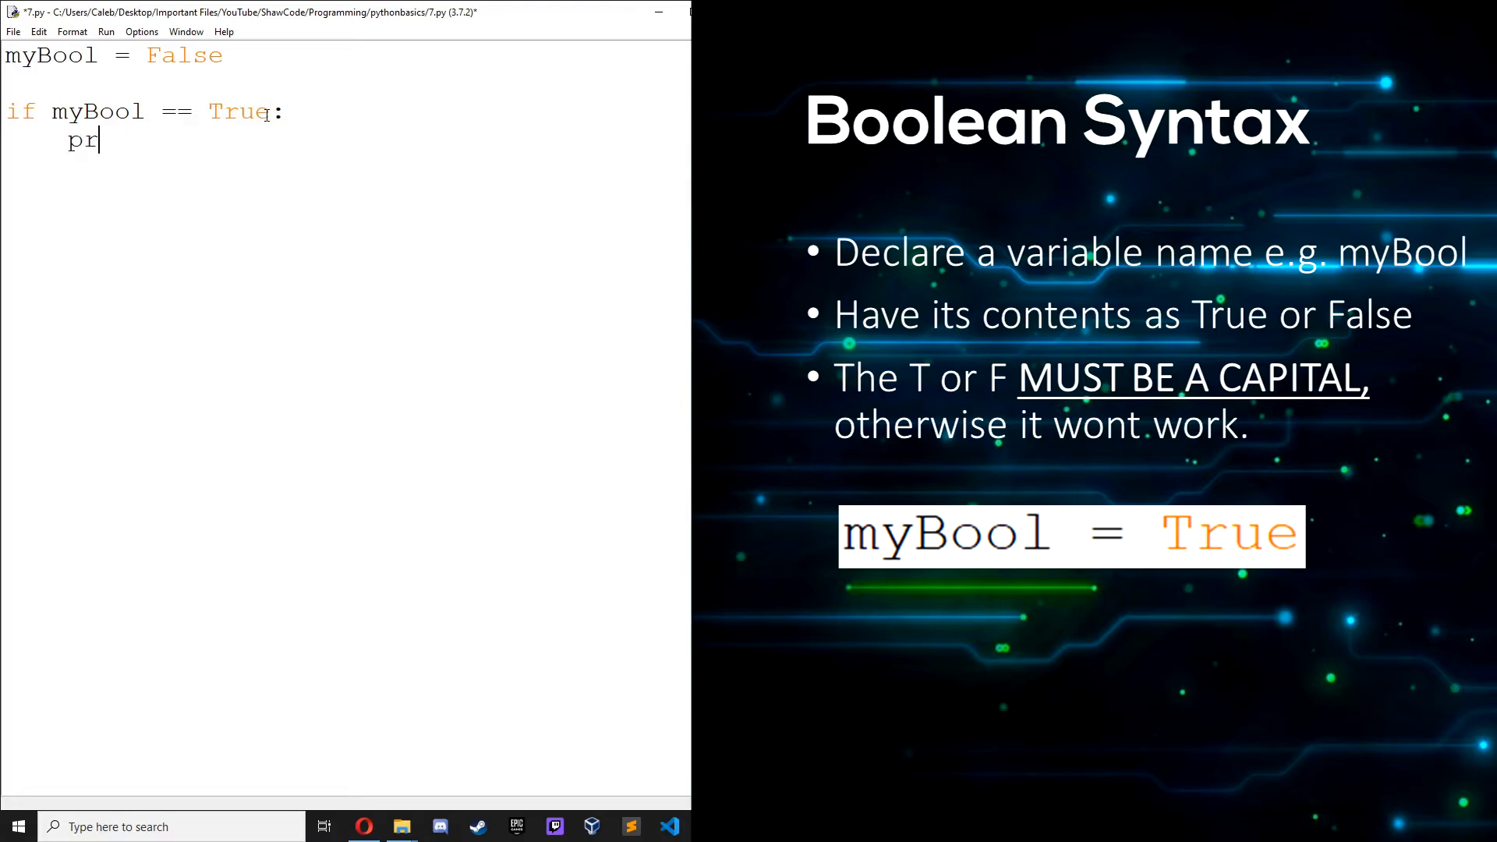
{"action": "type", "text": "int (\"my"}
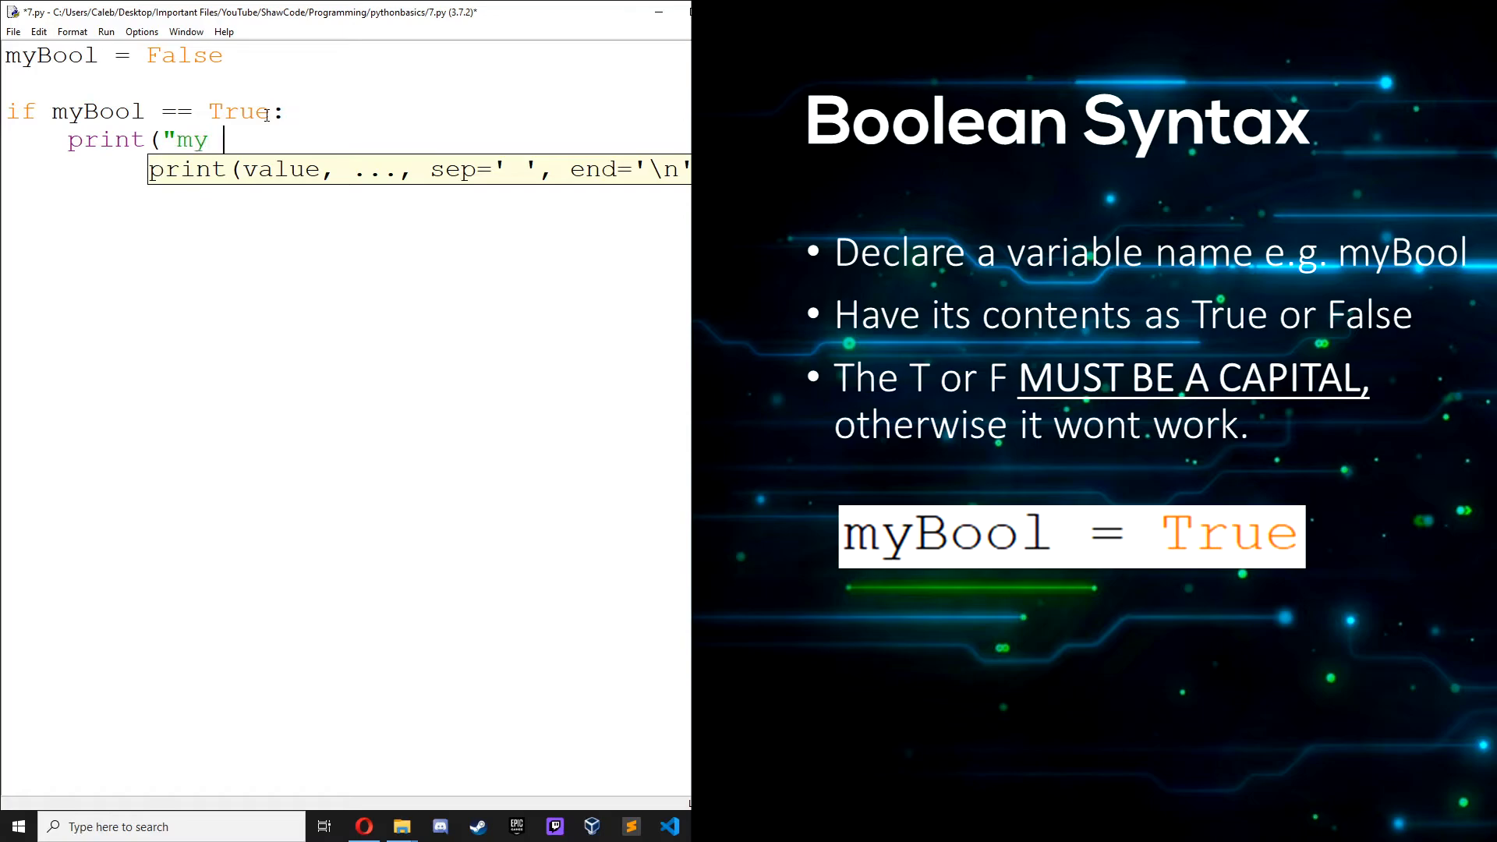
{"action": "type", "text": "boolean f"}
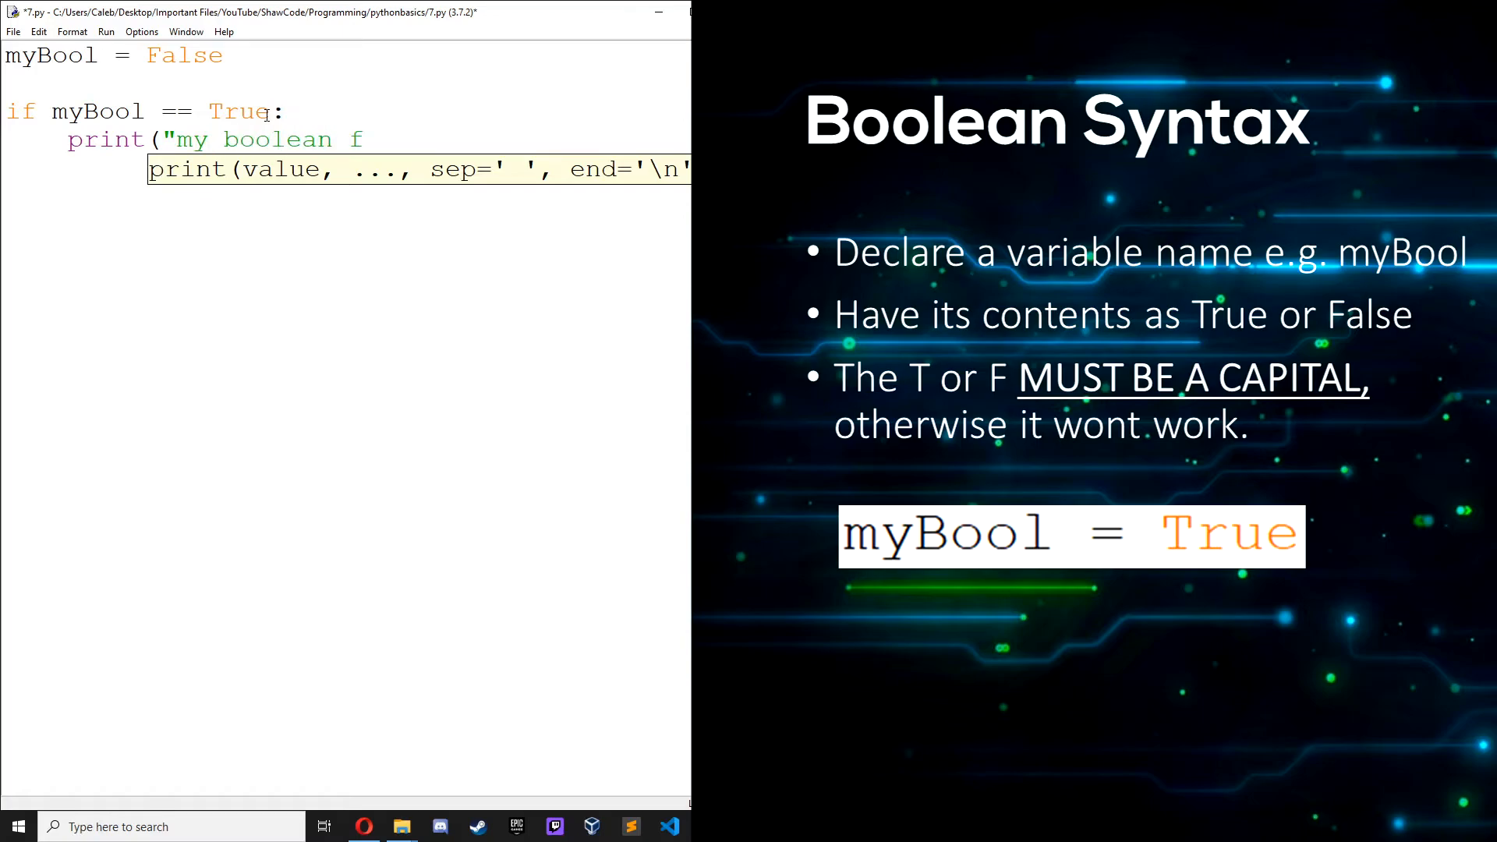
{"action": "type", "text": "value is Tru"}
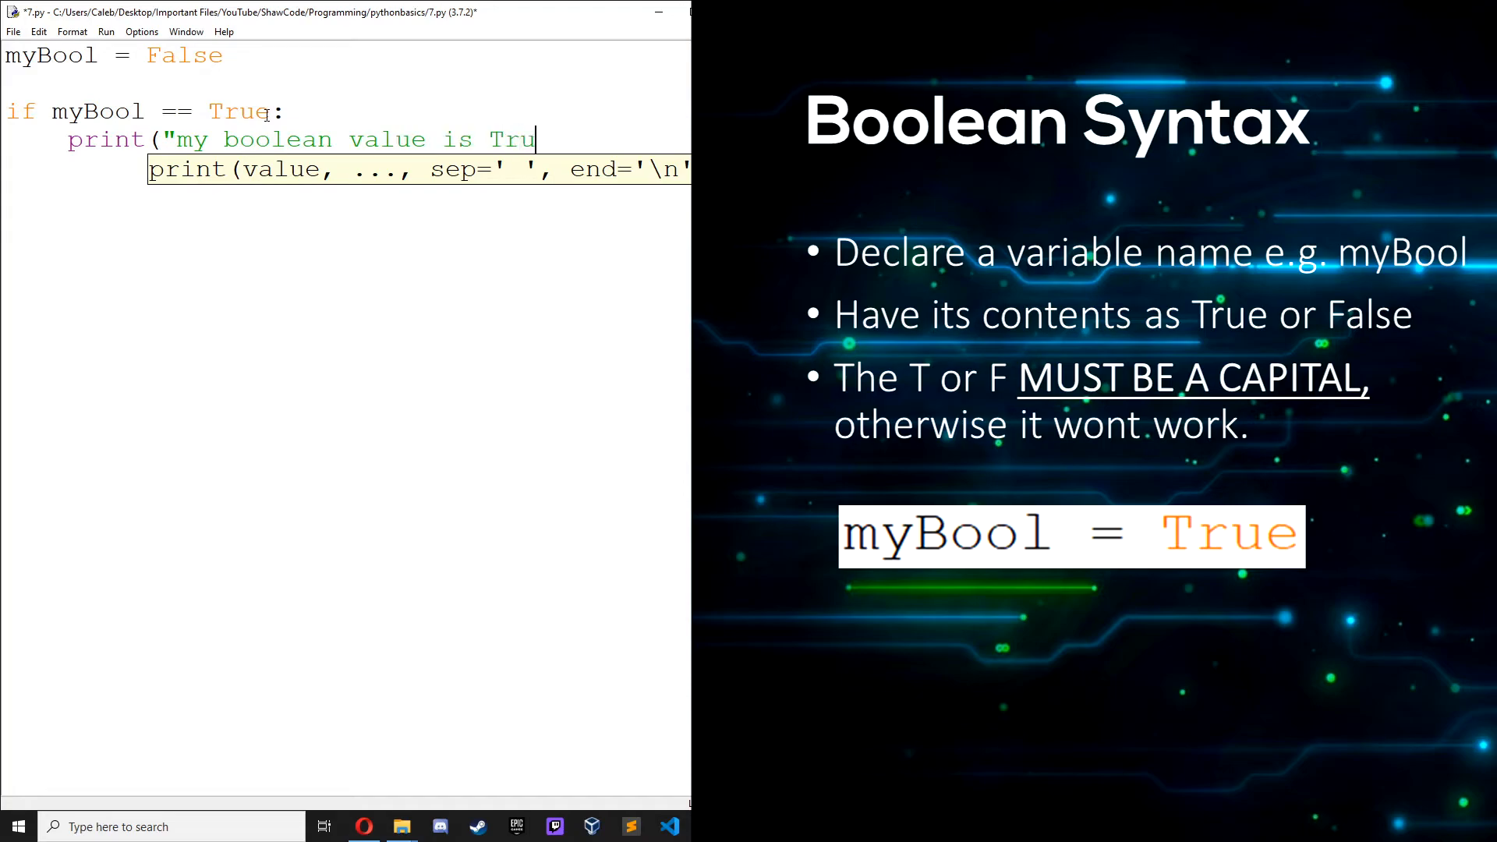
{"action": "type", "text": "e\""}
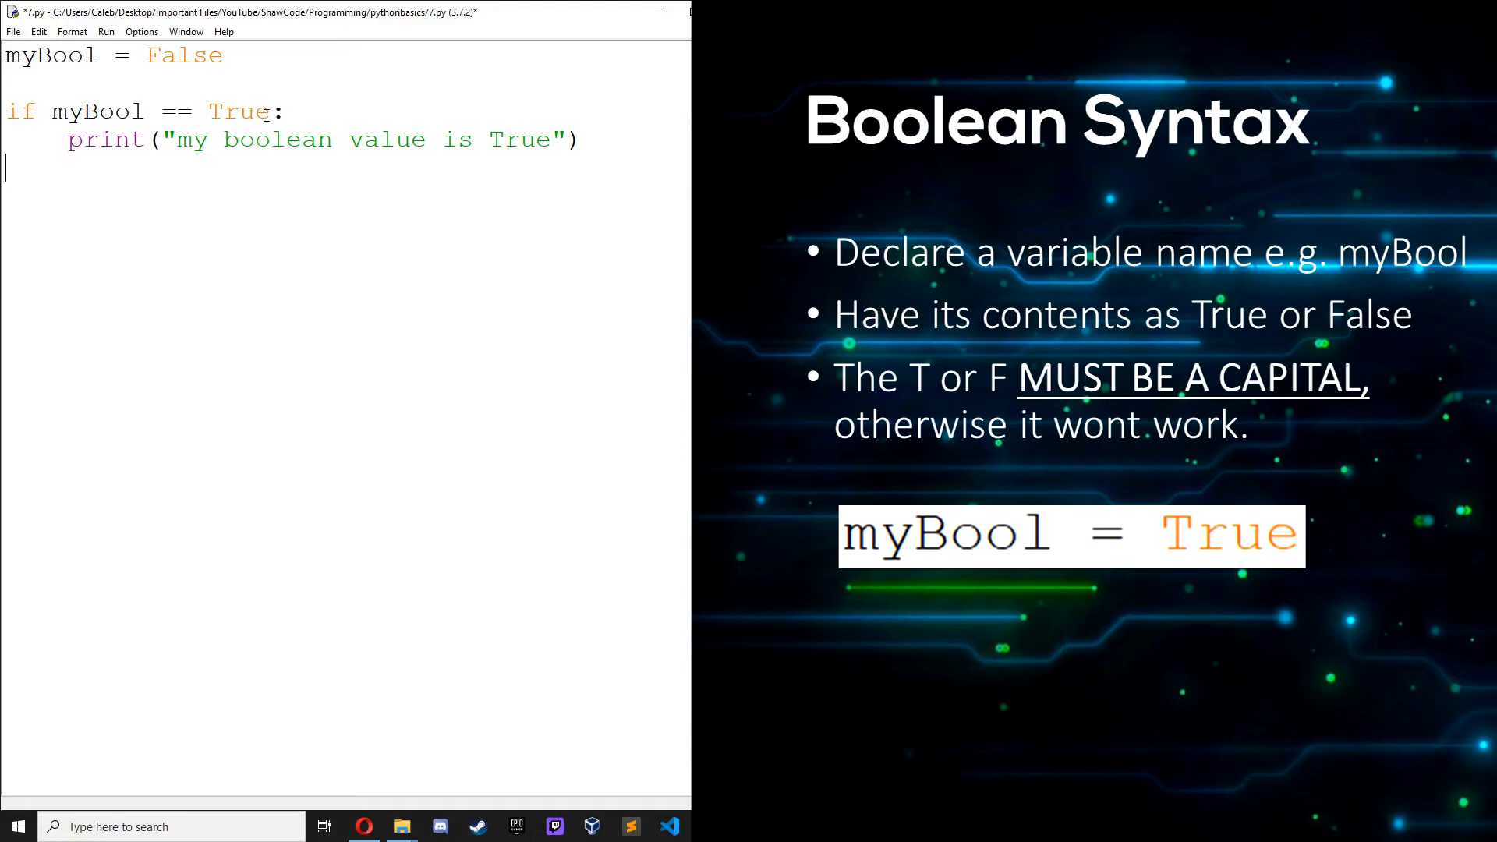
Add an else: branch printing "my boolean value is false" and save 7.py.
{"action": "type", "text": "else:"}
{"action": "type", "text": "print(\"my boo"}
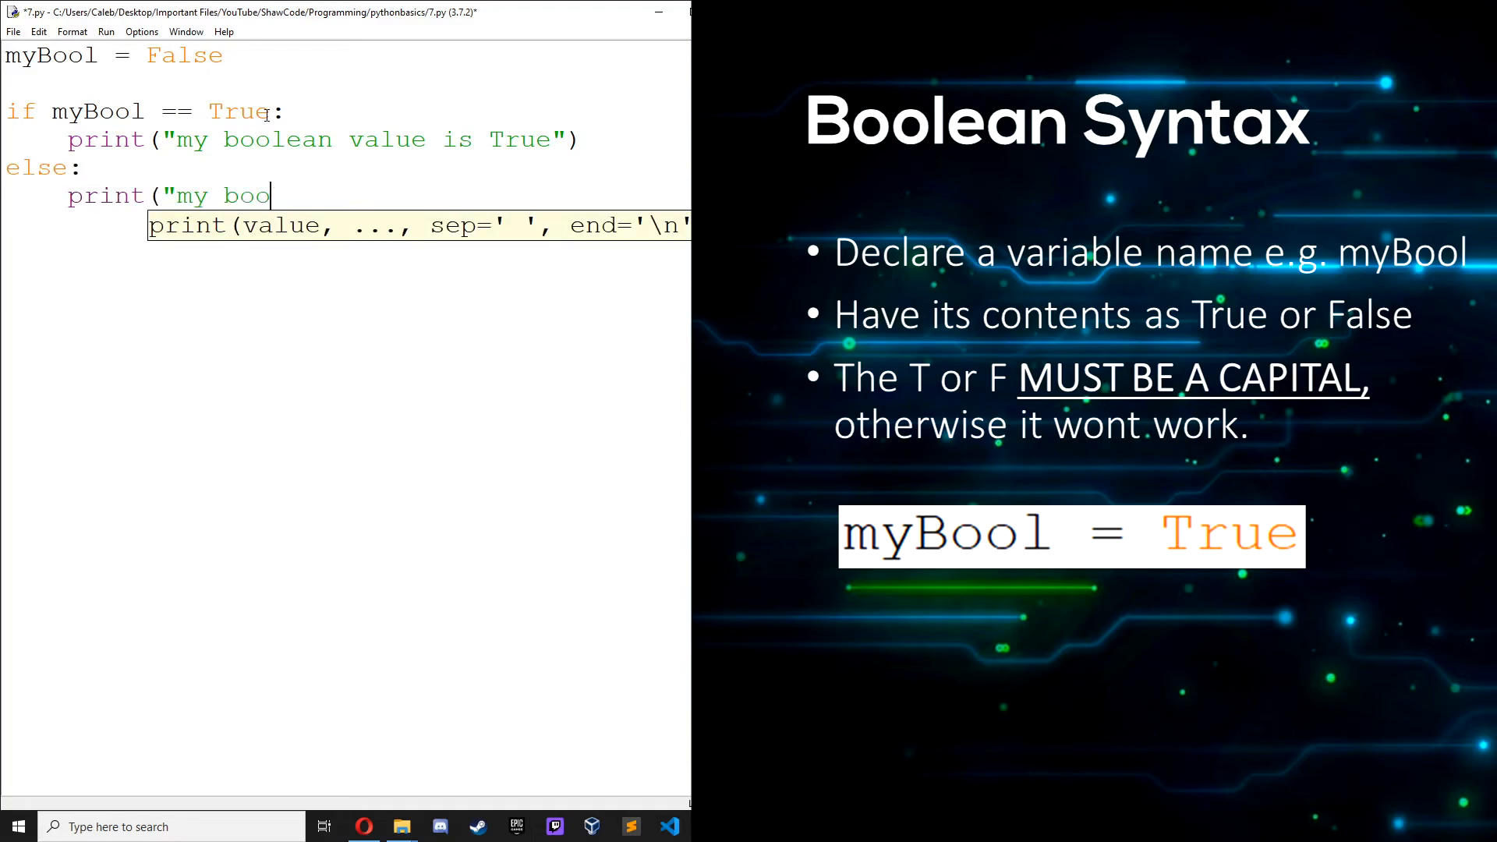
{"action": "type", "text": "lean value is f"}
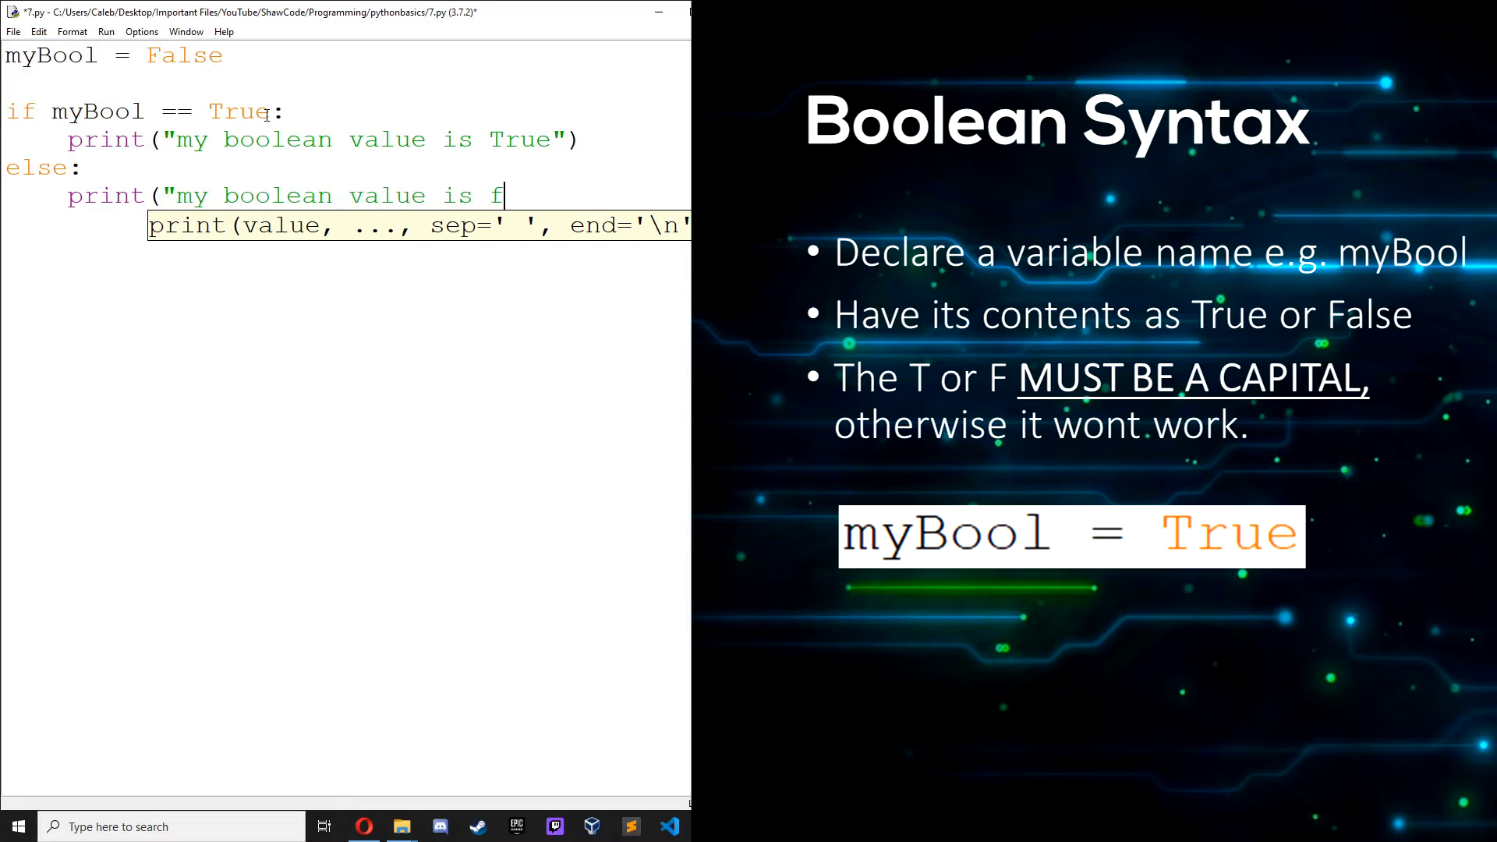
{"action": "type", "text": "alse\")"}
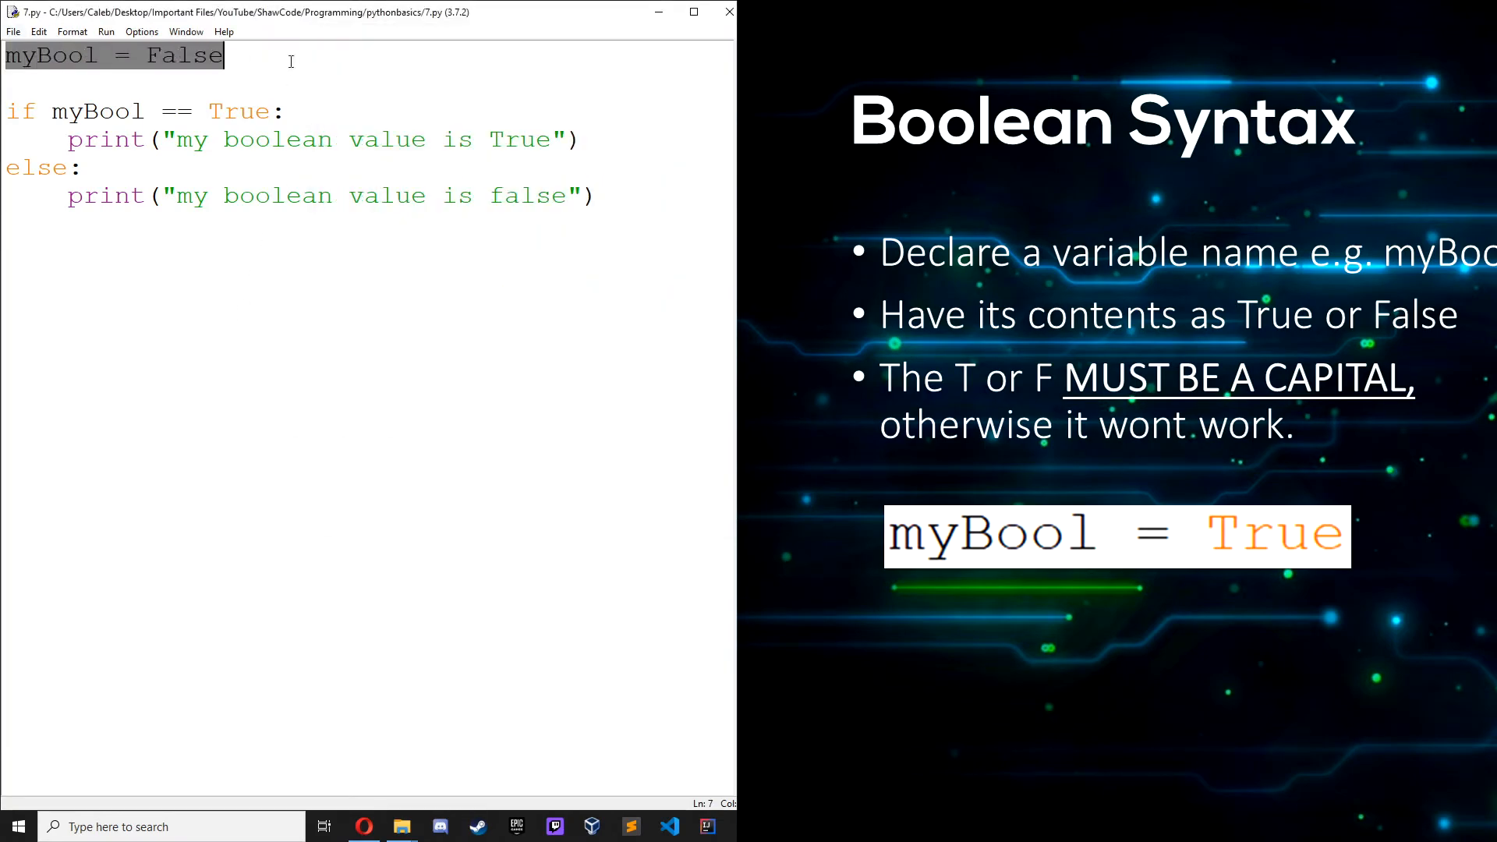
Set myBool = True, shorten the condition to if myBool:, and run to print my boolean value is True.
{"action": "type", "text": "F"}
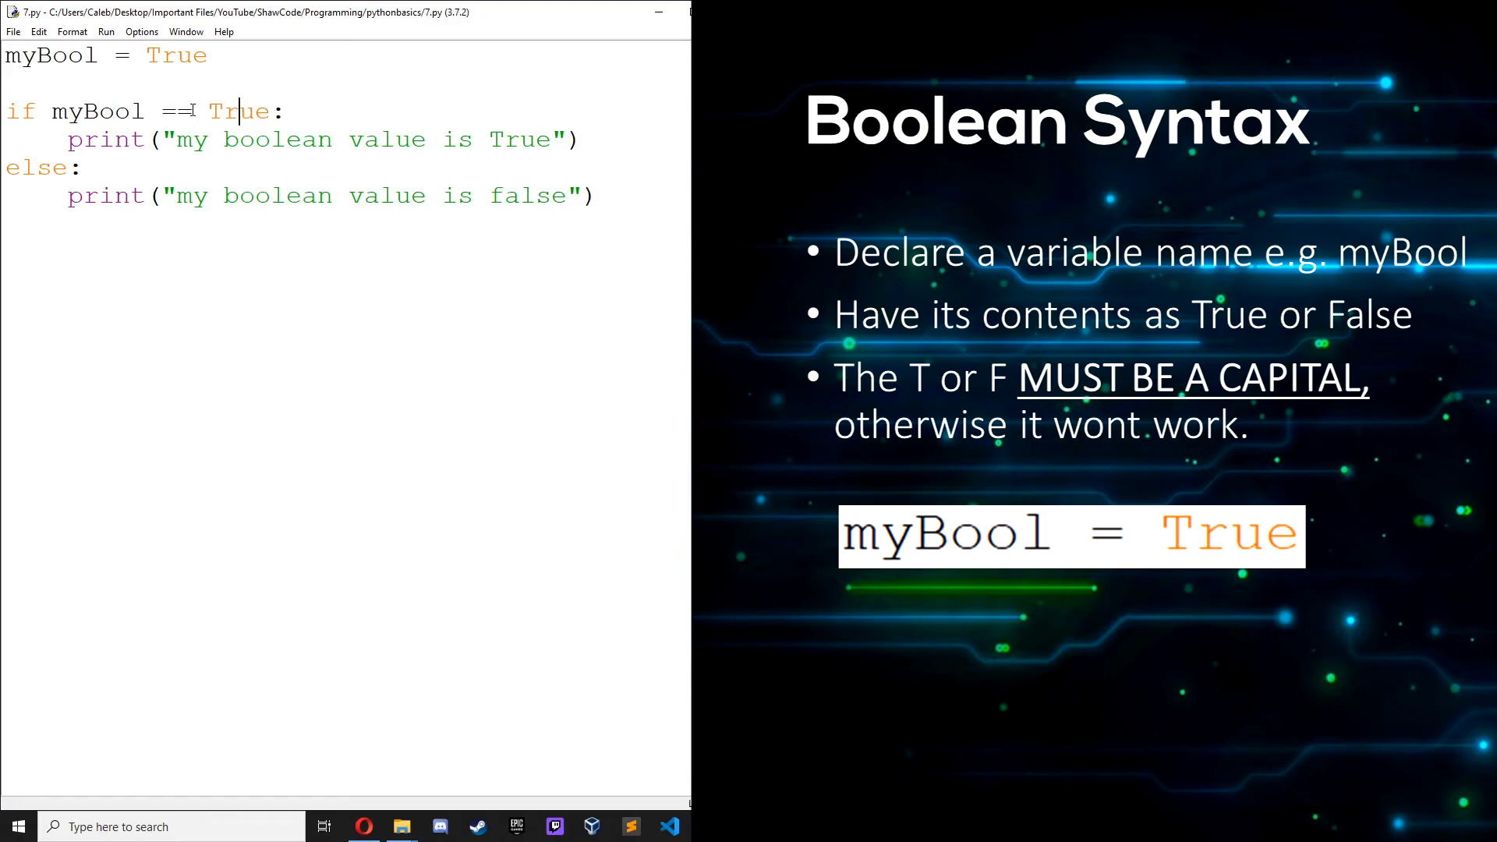
{"action": "left_click_drag", "start_coordinate": [148, 111], "coordinate": [272, 110]}
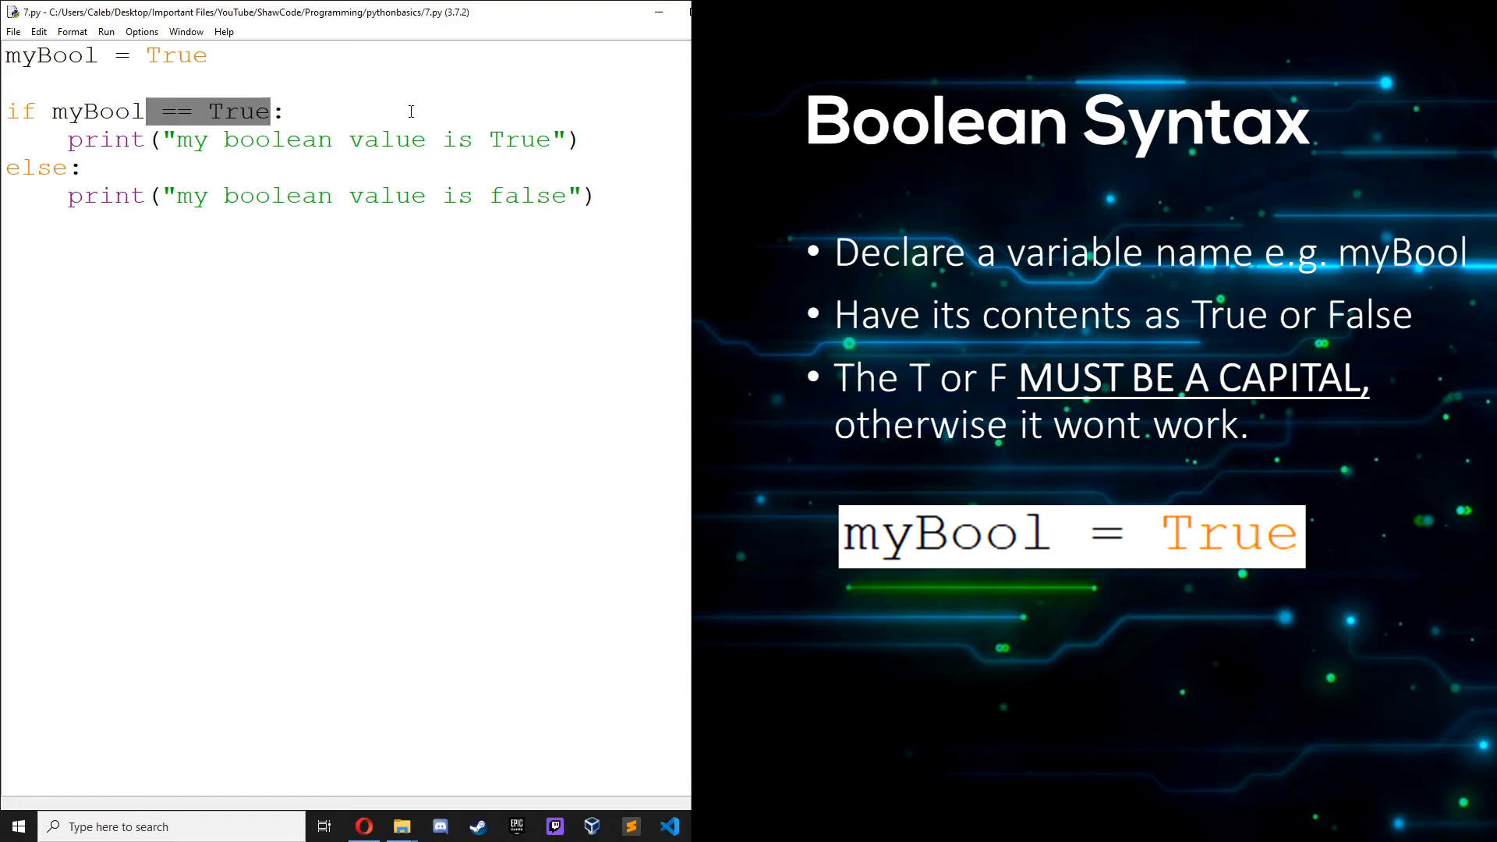
{"action": "key", "text": "Delete"}
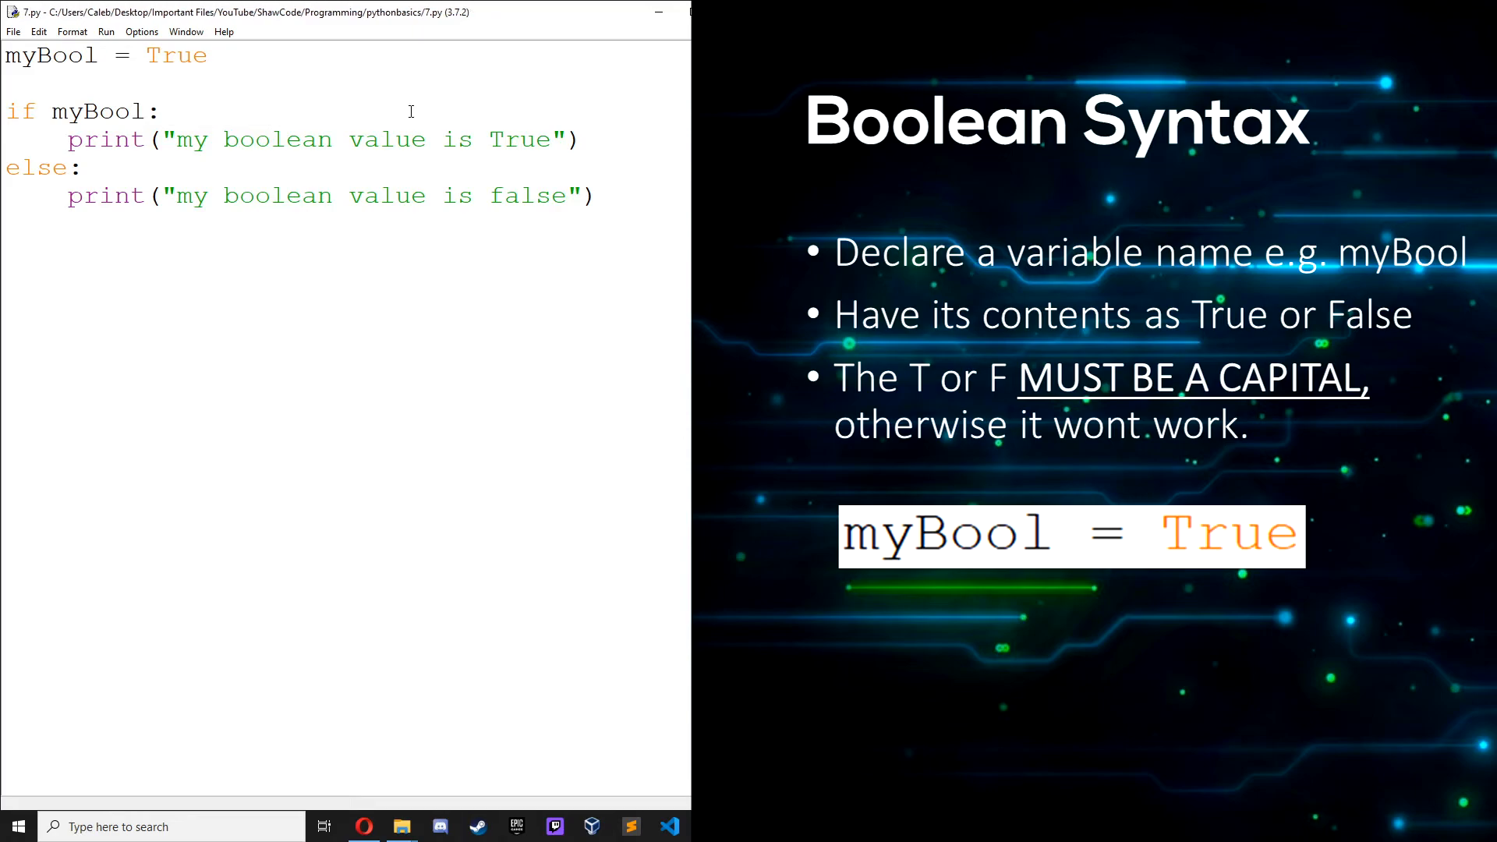
{"action": "left_click", "coordinate": [148, 110]}
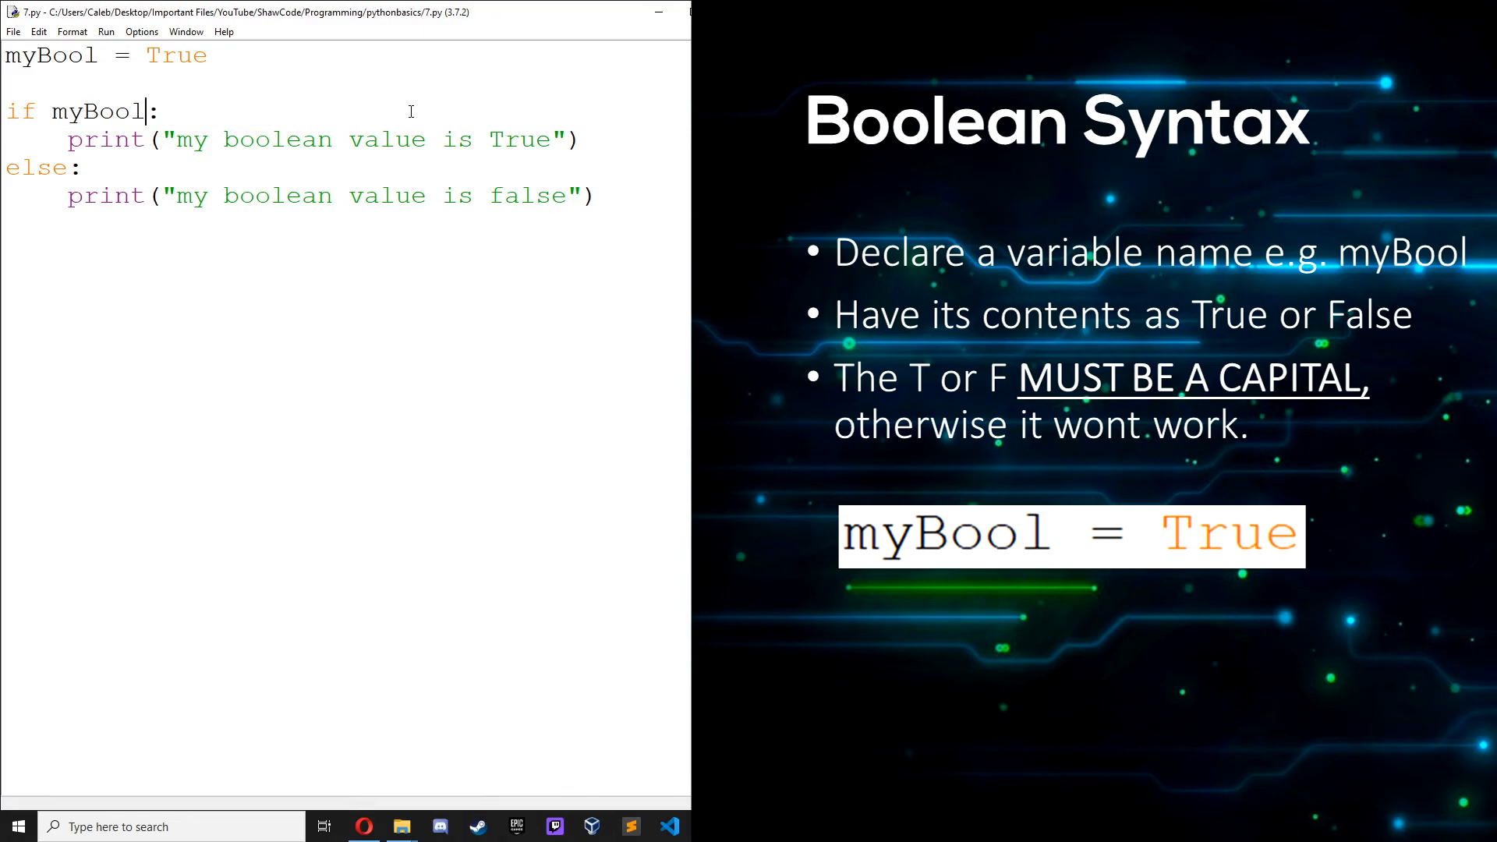
{"action": "key", "text": "F5"}
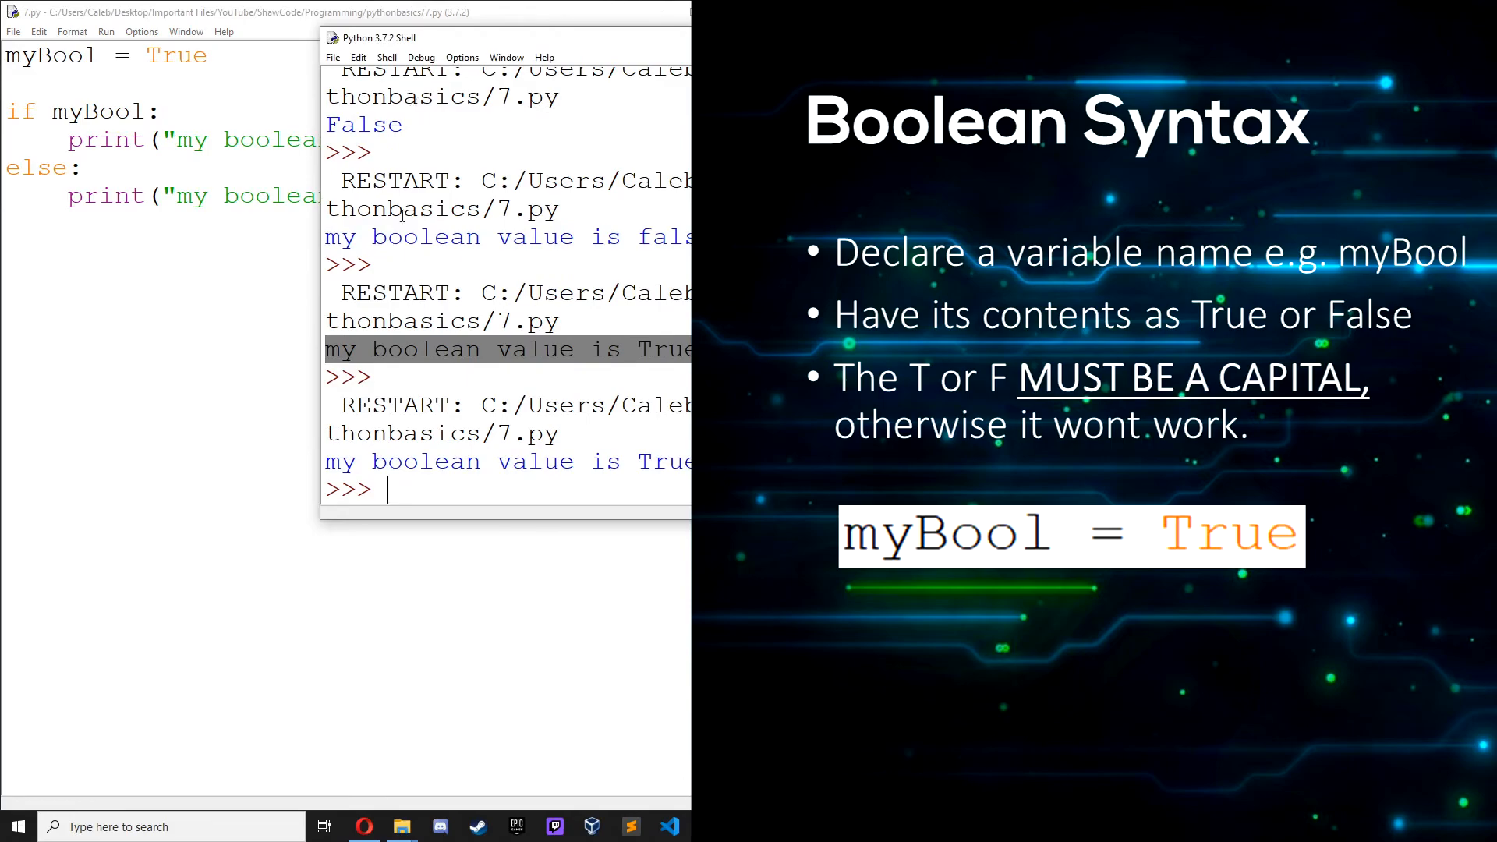